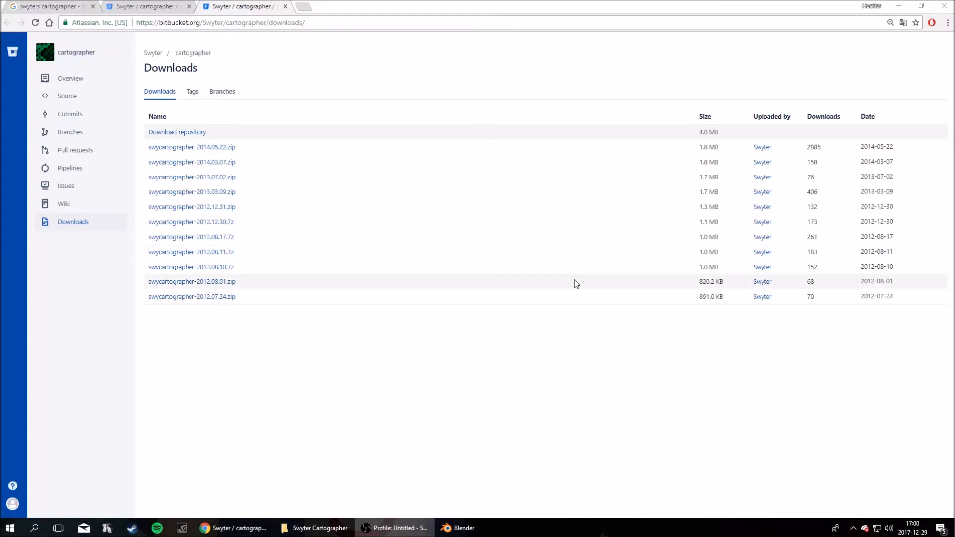
pyautogui.moveTo(283, 142)
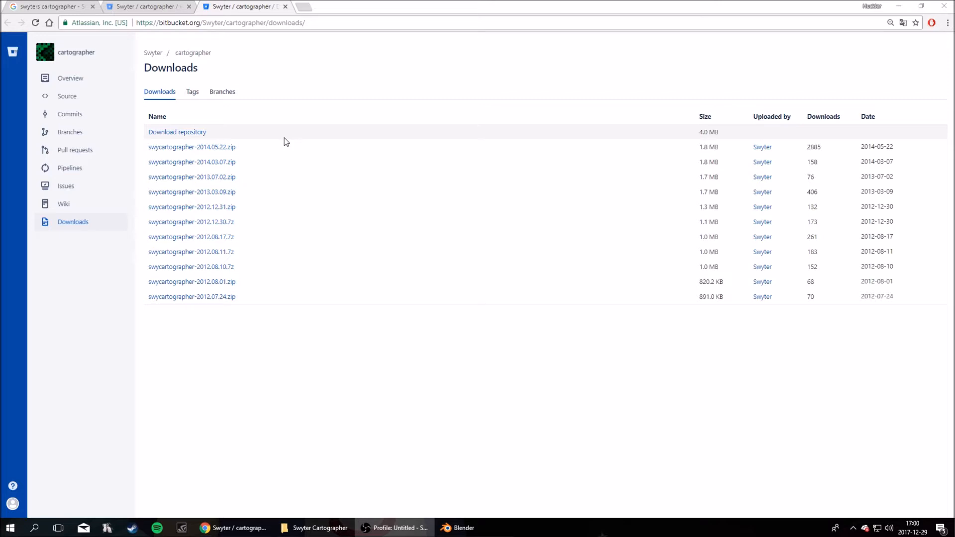
pyautogui.moveTo(225, 125)
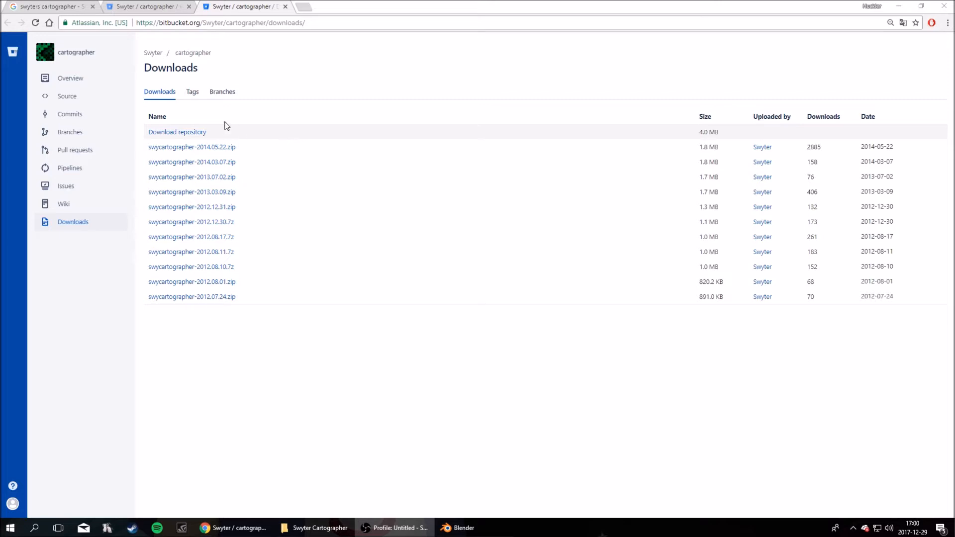
pyautogui.moveTo(261, 114)
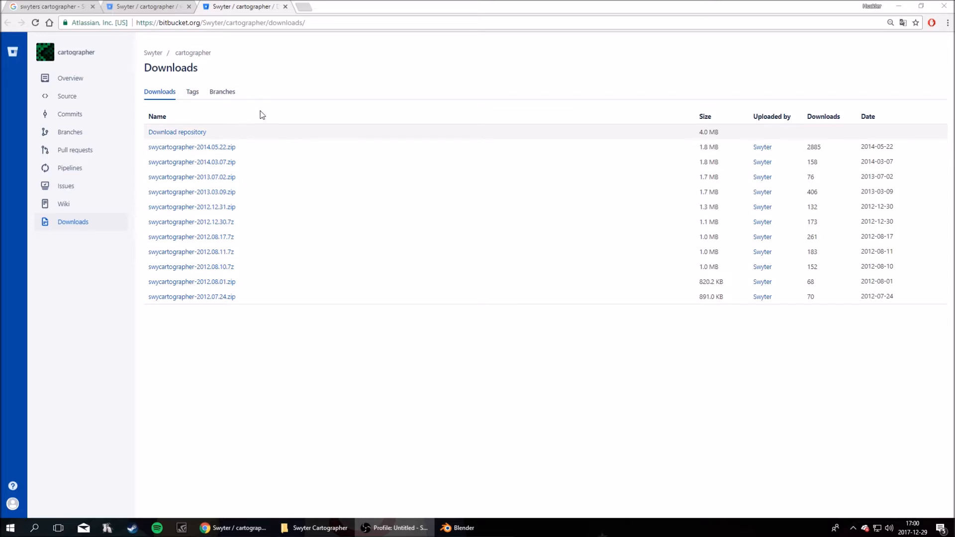
pyautogui.moveTo(583, 374)
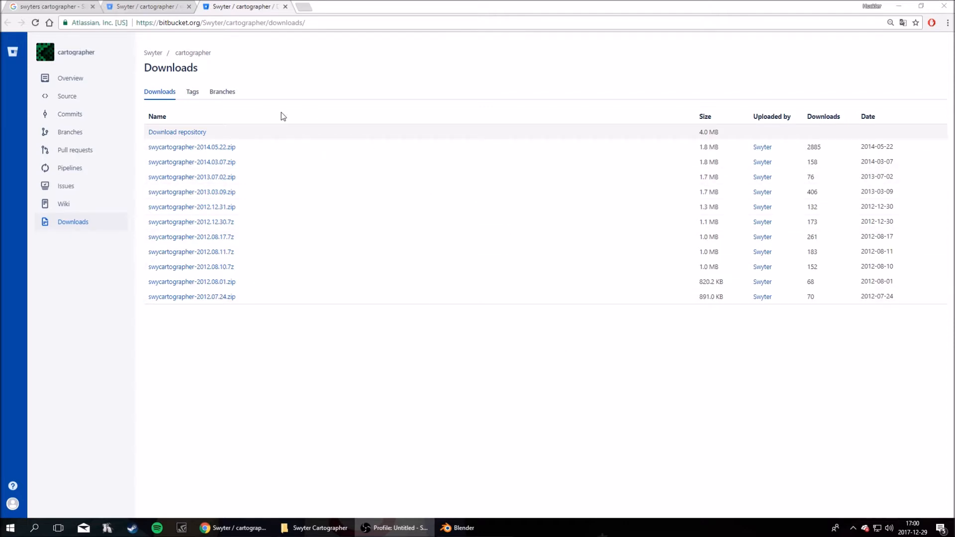
pyautogui.moveTo(311, 125)
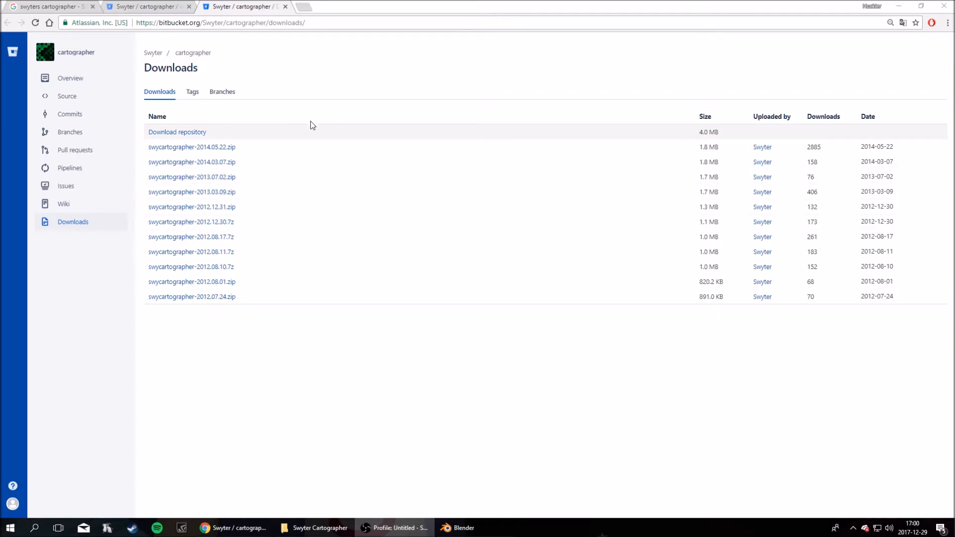
pyautogui.moveTo(496, 366)
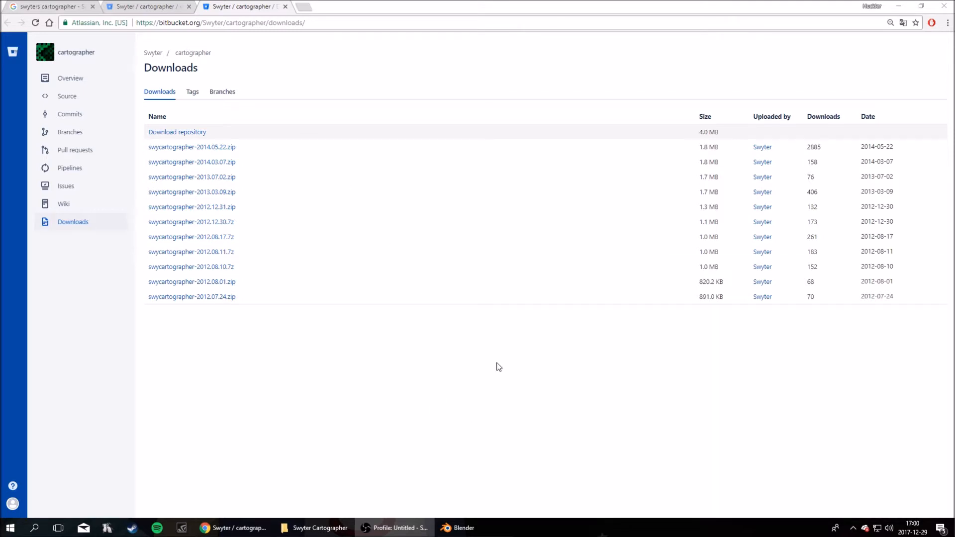
pyautogui.moveTo(505, 366)
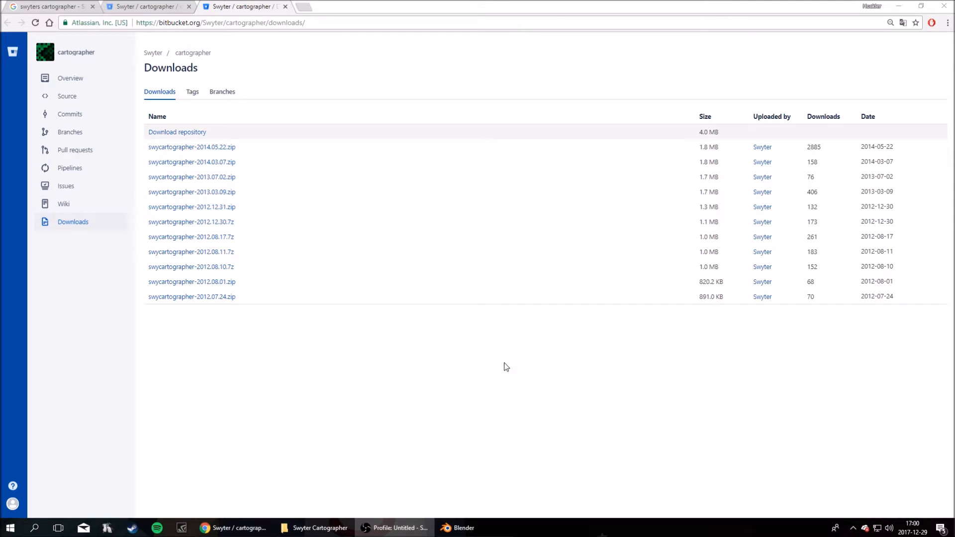
pyautogui.moveTo(230, 122)
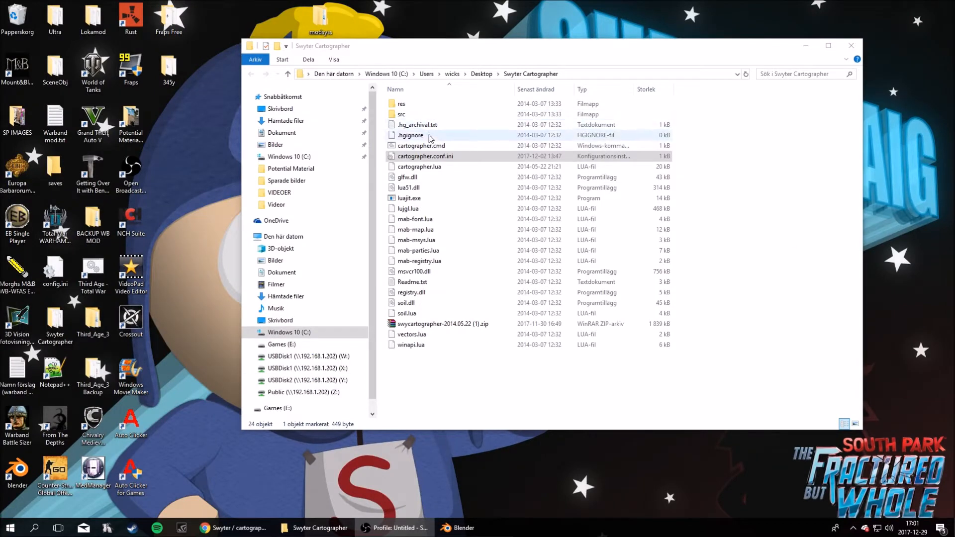
# Step: Open cartographer.conf.ini from the Swyter Cartographer folder in Notepad++
pyautogui.click(425, 156)
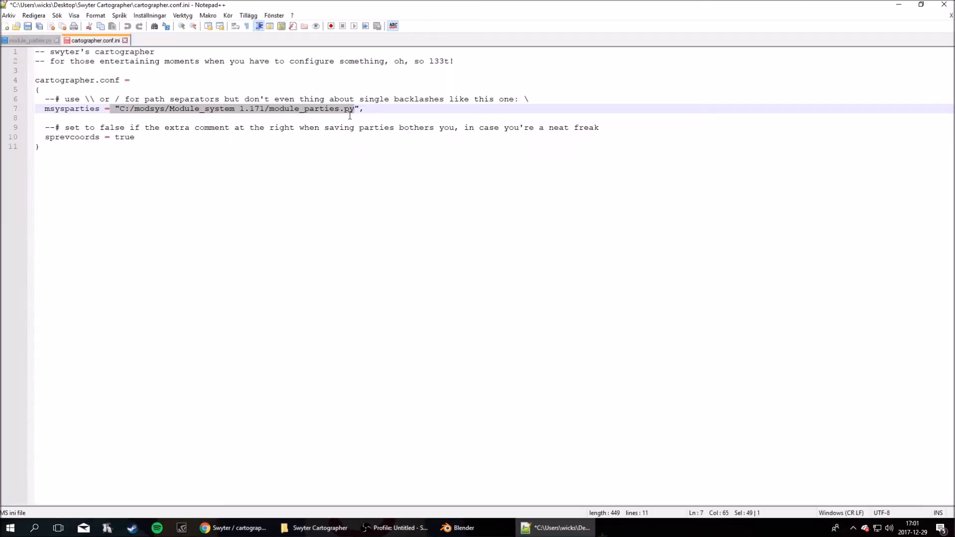
# Step: Point msysparties at C:/modsys/Module_system 1.171/module_parties.py in cartographer.conf.ini
pyautogui.click(366, 127)
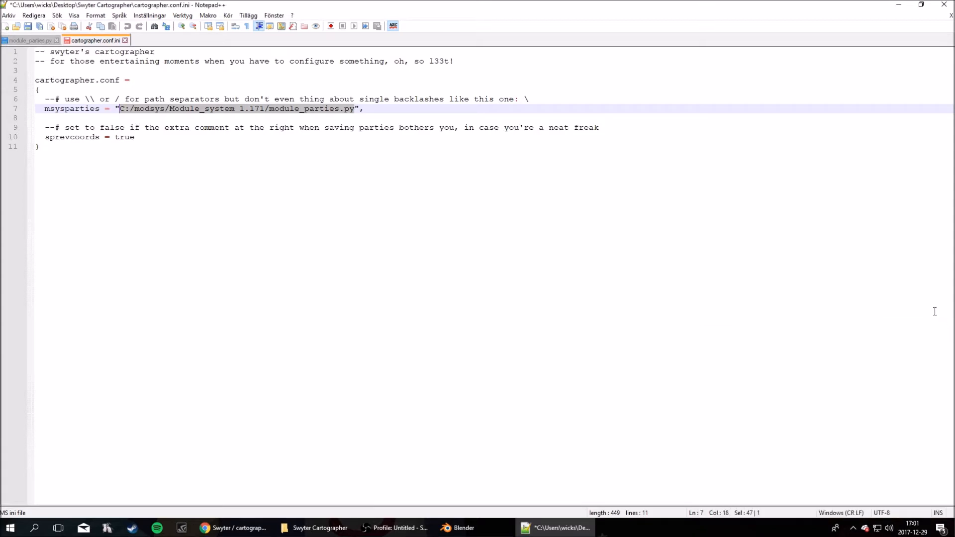
pyautogui.moveTo(323, 92)
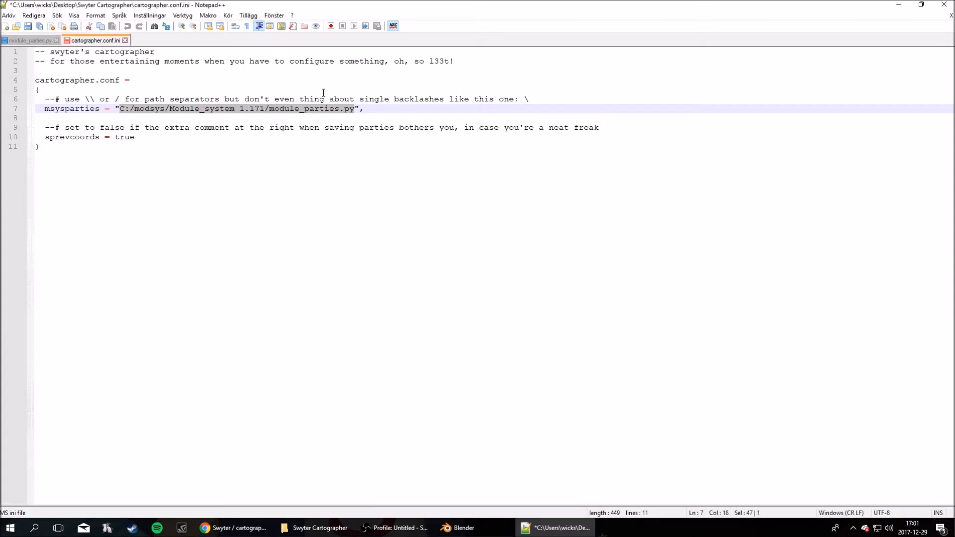
pyautogui.moveTo(559, 527)
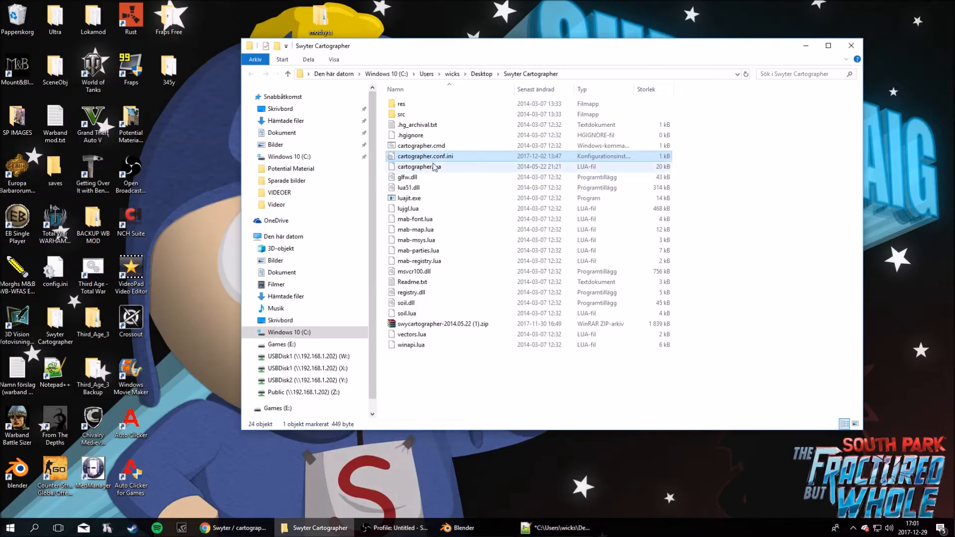
# Step: Run cartographer.cmd to launch Cartographer with the 3D world map
pyautogui.click(421, 145)
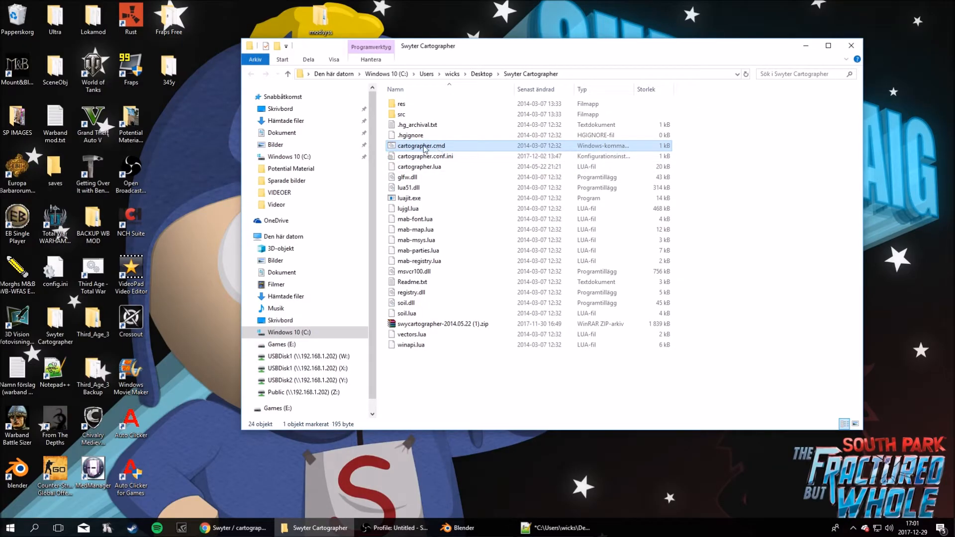
pyautogui.moveTo(420, 146)
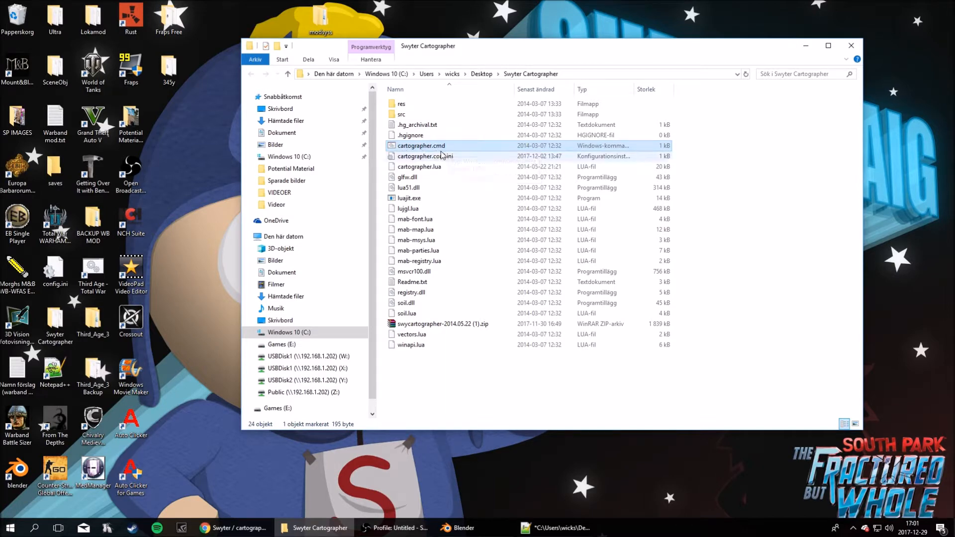
pyautogui.doubleClick(420, 146)
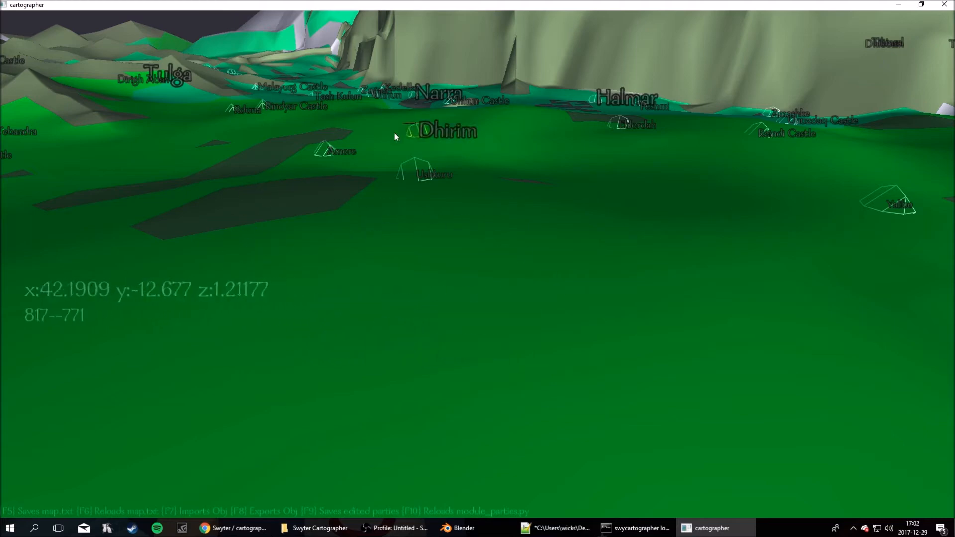
# Step: Fly across the world map toward the mountains, then start the OBJ export with F8
pyautogui.moveTo(410, 130); pyautogui.dragTo(472, 291)
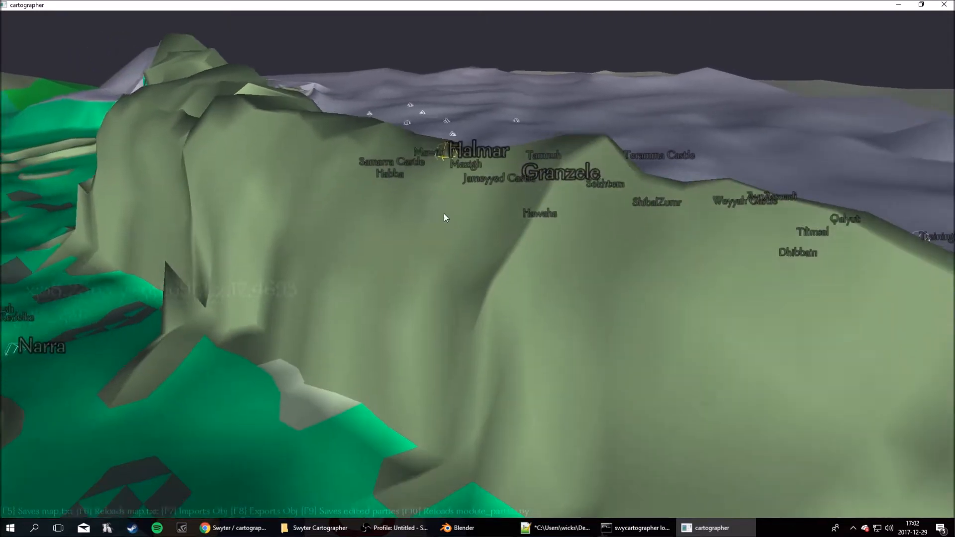
pyautogui.moveTo(445, 217); pyautogui.dragTo(453, 290)
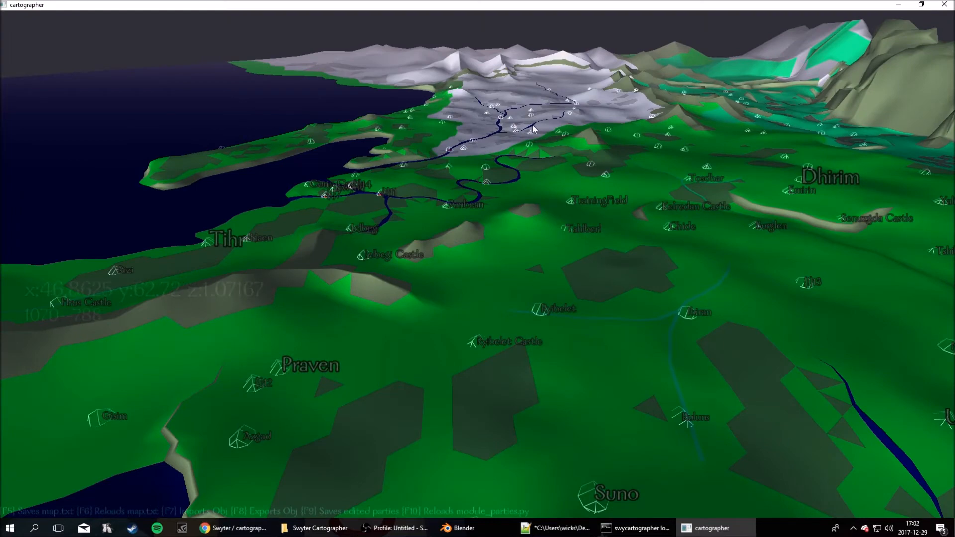
pyautogui.press('f8')
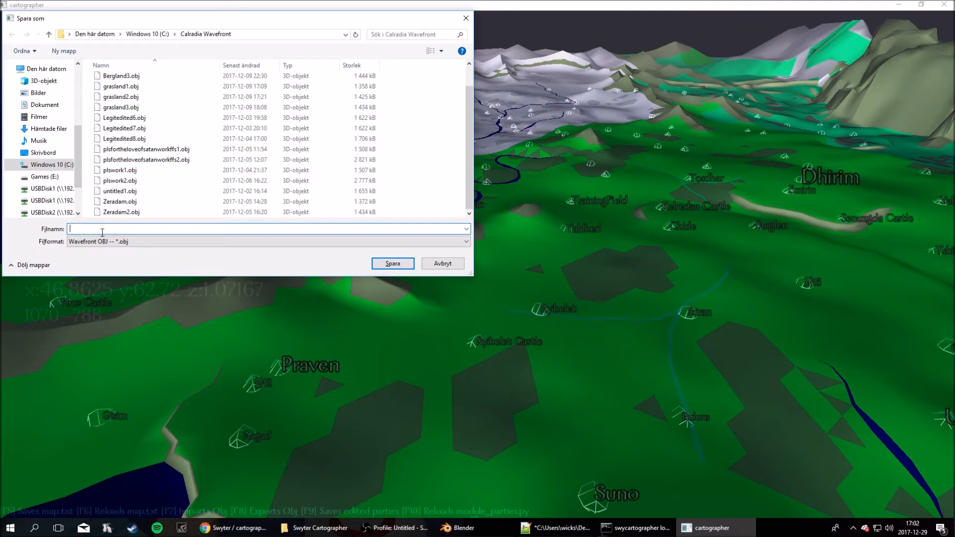
# Step: Save the export under the file name mymap1.obj and confirm it
pyautogui.write('mymap1')
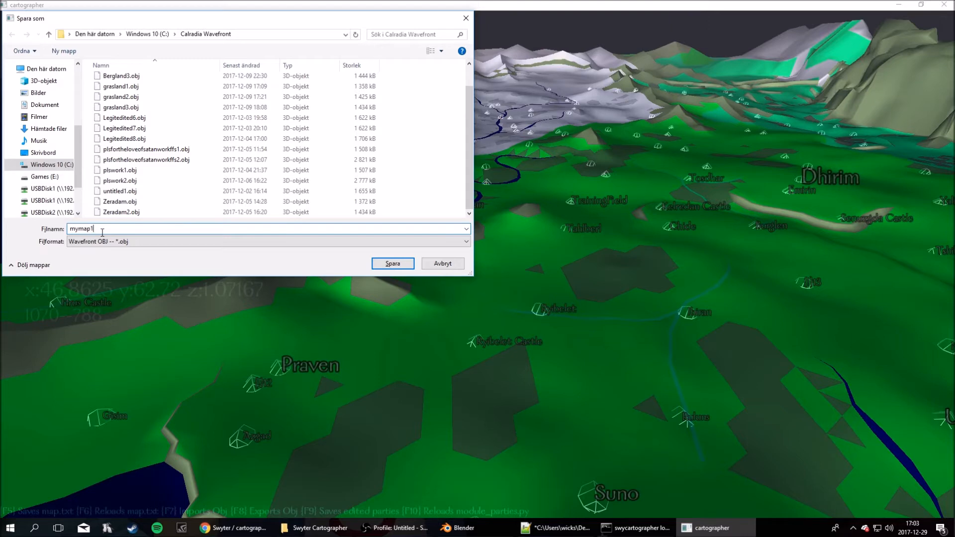
pyautogui.write('.obj')
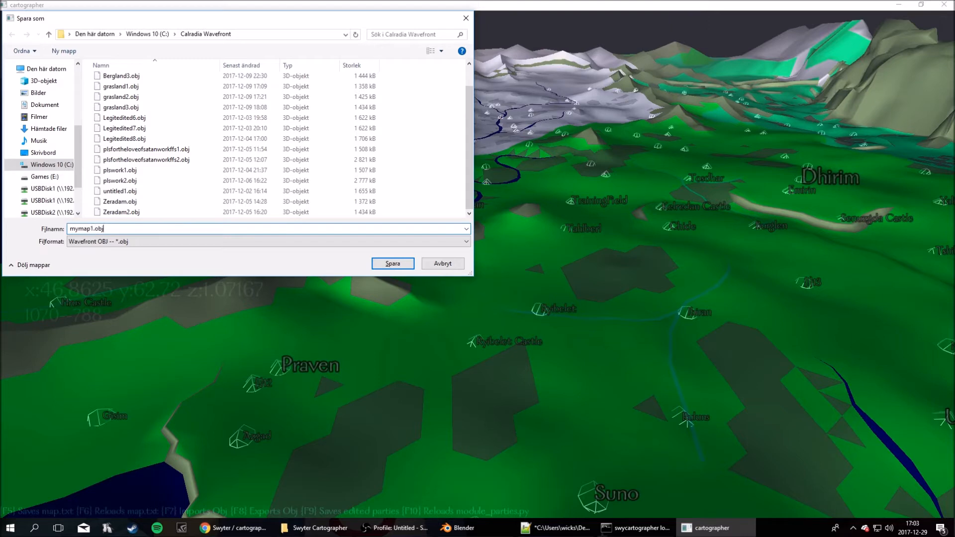
pyautogui.click(393, 263)
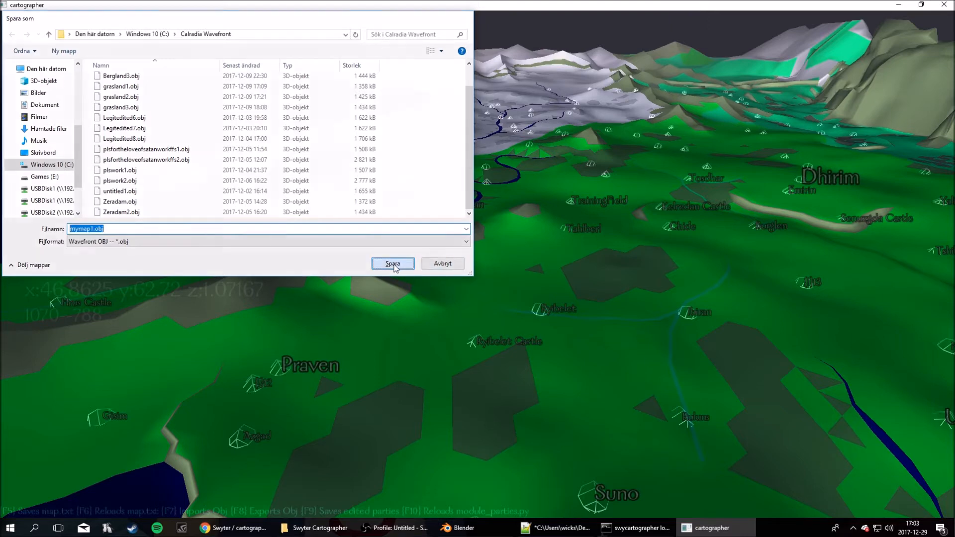
pyautogui.click(392, 263)
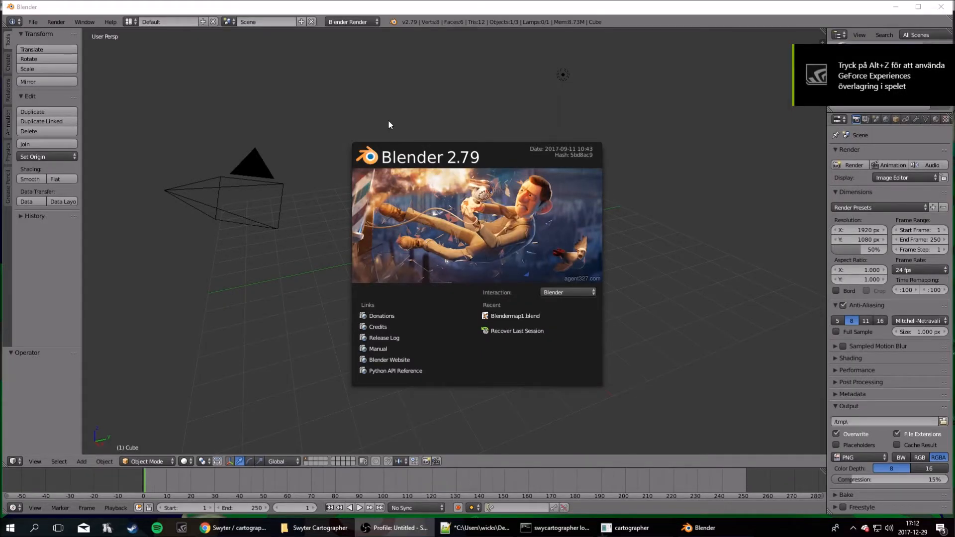
pyautogui.moveTo(385, 116)
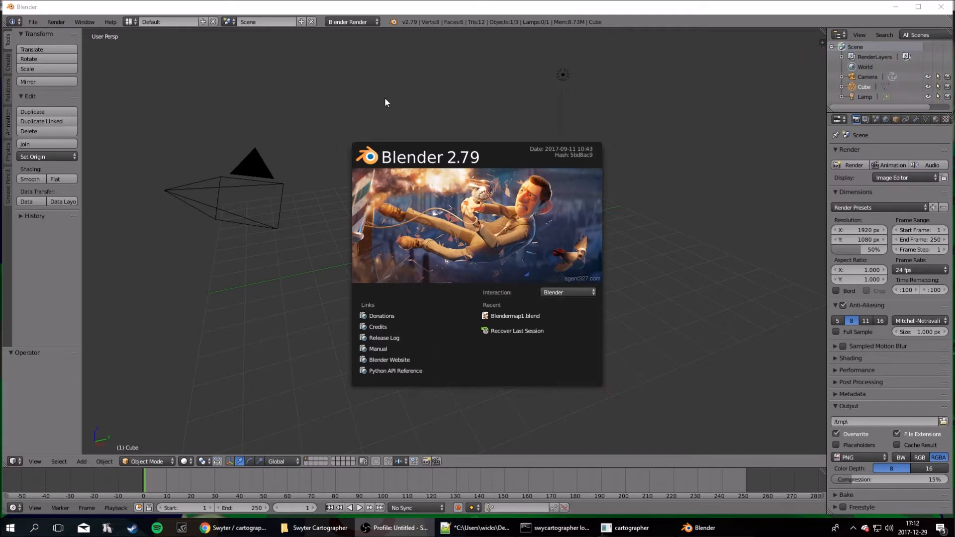
pyautogui.moveTo(416, 124)
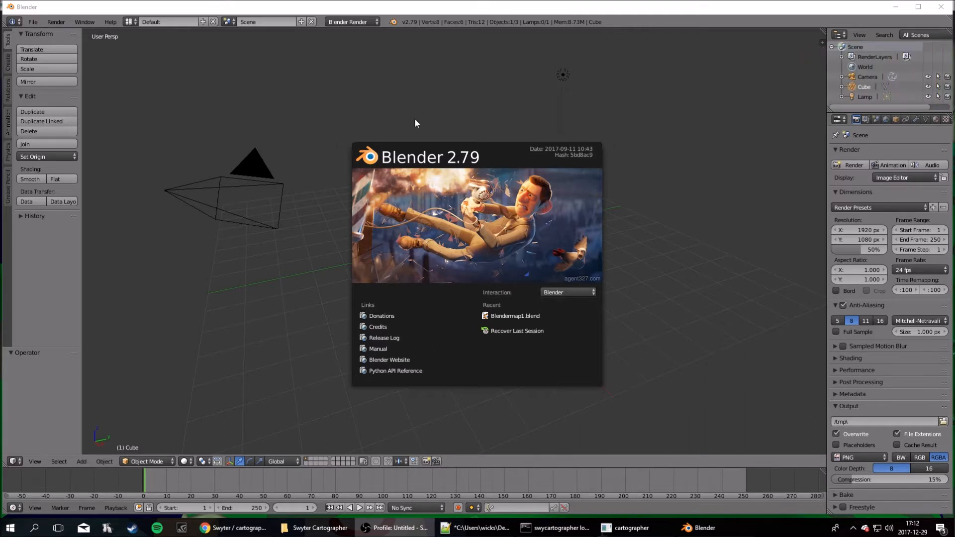
pyautogui.moveTo(455, 175)
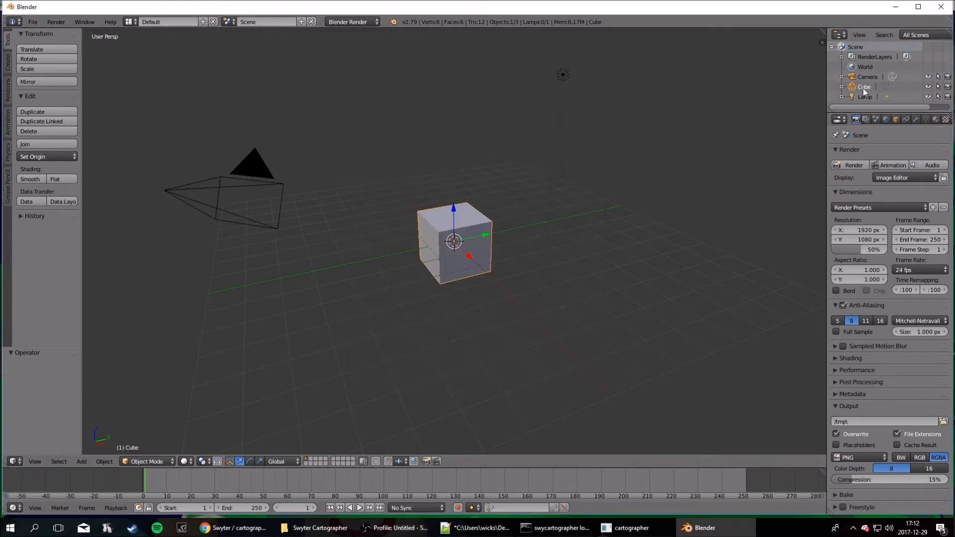
# Step: Delete the default cube, camera and lamp from the Outliner
pyautogui.rightClick(864, 86)
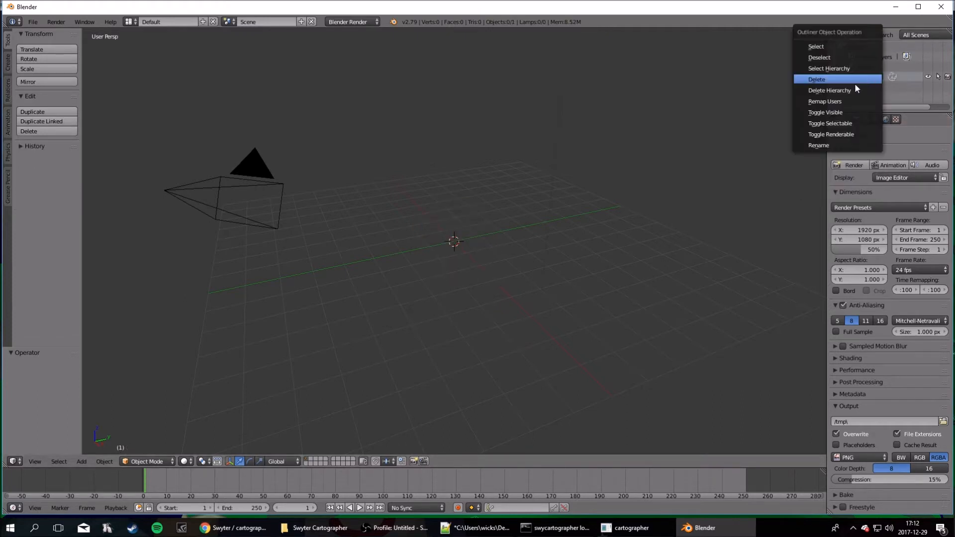
pyautogui.click(817, 79)
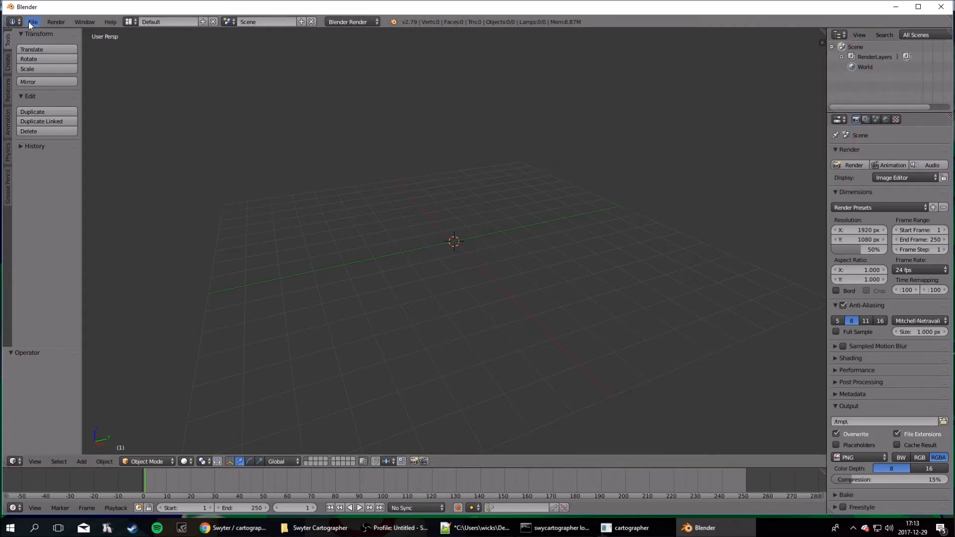
# Step: Import mymap1.obj as a Wavefront OBJ with Keep Vert Order enabled
pyautogui.click(32, 22)
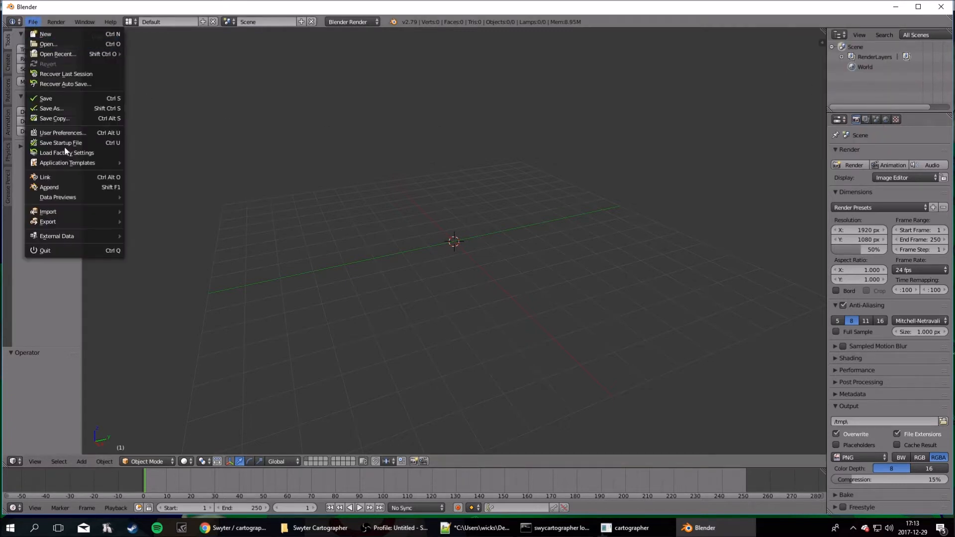
pyautogui.click(48, 211)
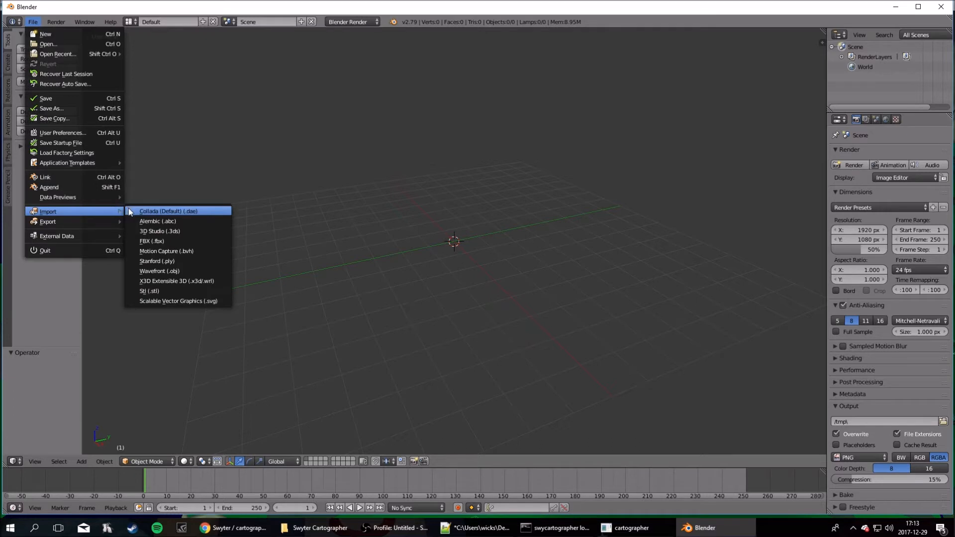
pyautogui.moveTo(160, 270)
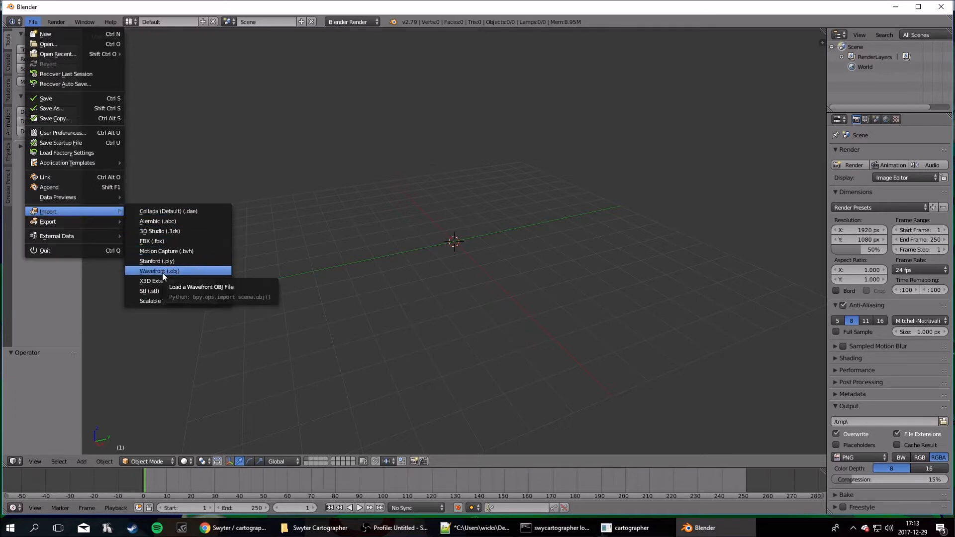
pyautogui.click(160, 271)
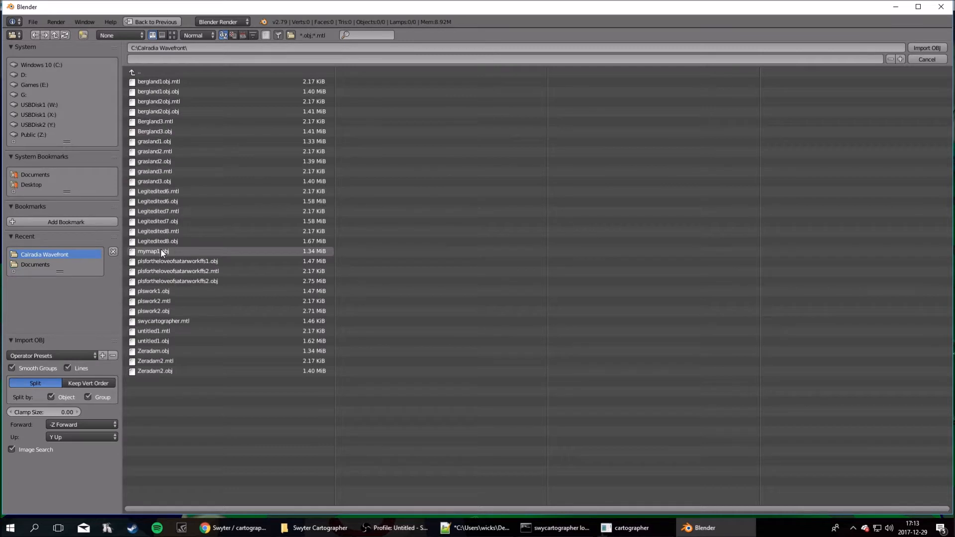
pyautogui.click(153, 251)
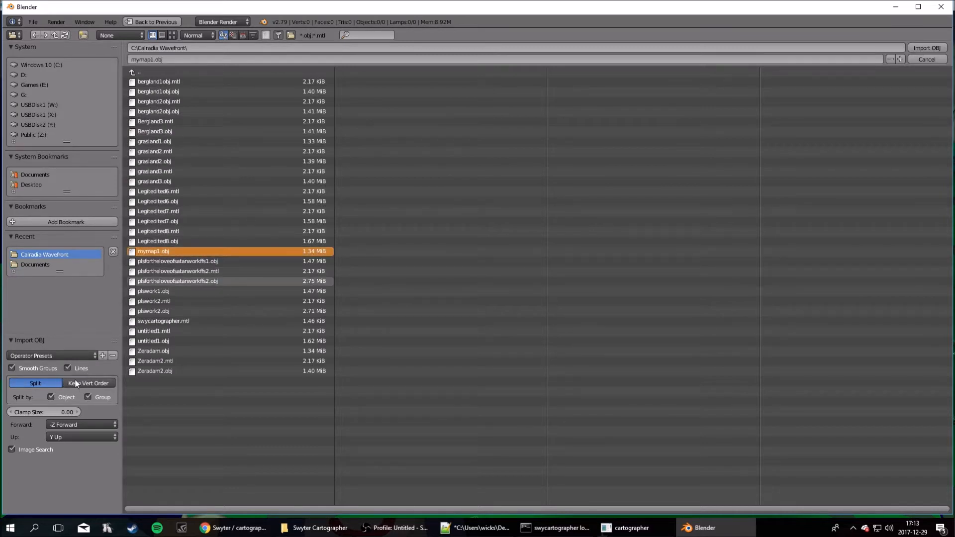
pyautogui.click(88, 383)
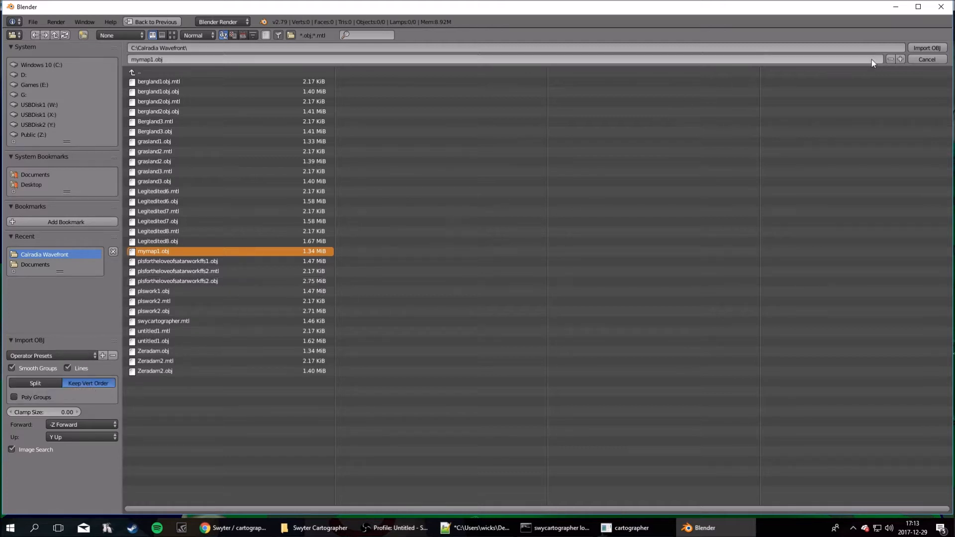
pyautogui.click(926, 48)
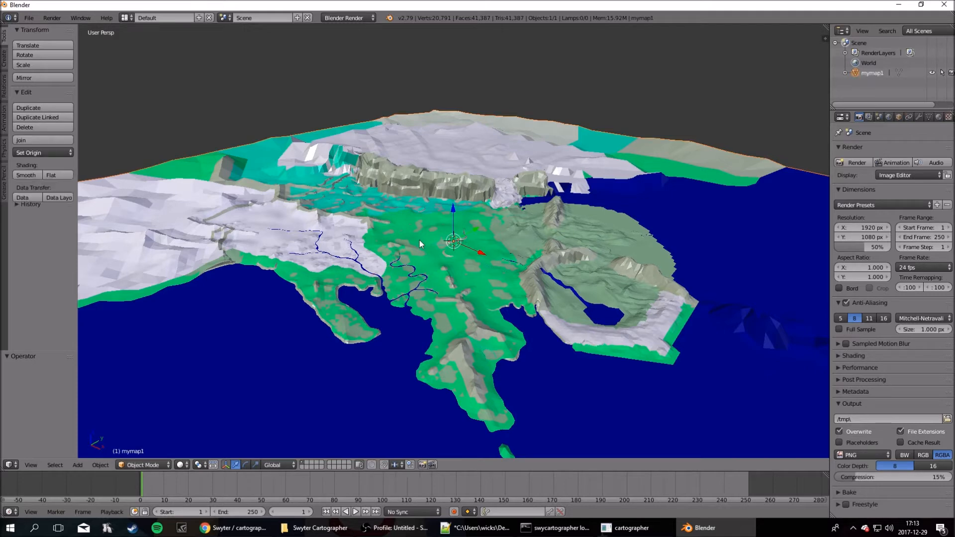
# Step: Switch the imported mymap1 terrain into Sculpt Mode
pyautogui.click(142, 465)
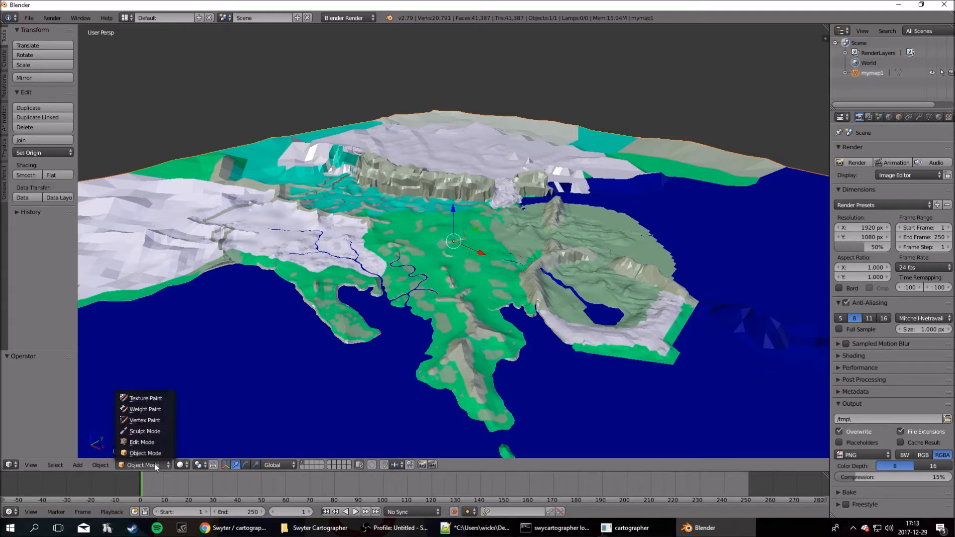
pyautogui.click(145, 431)
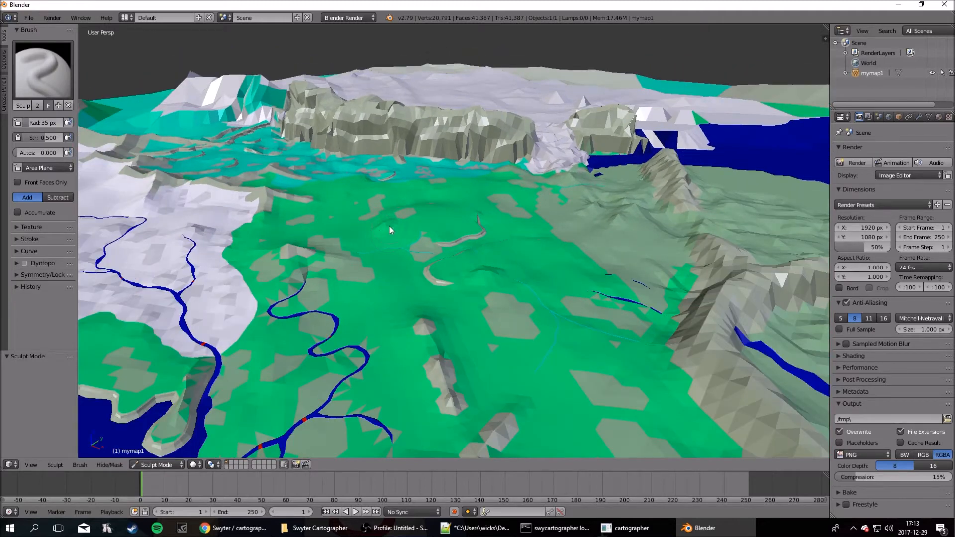
pyautogui.moveTo(43, 213)
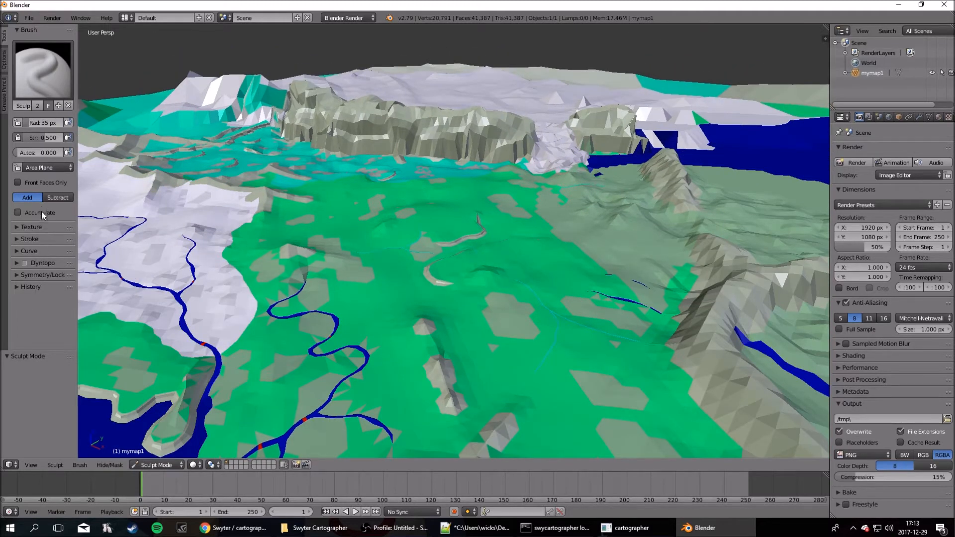
# Step: Sculpt a full-strength bump into the green plain, then switch to Edit Mode
pyautogui.click(43, 274)
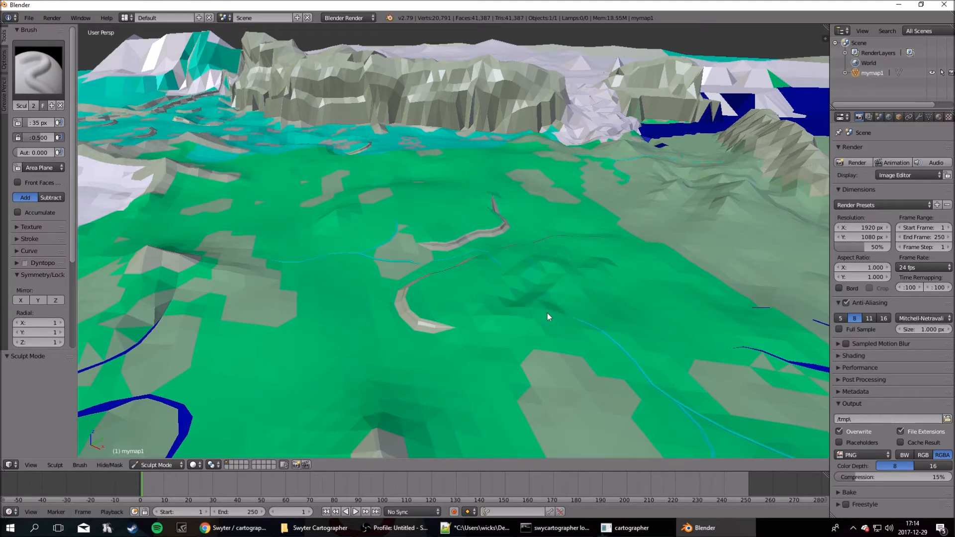
pyautogui.click(547, 316)
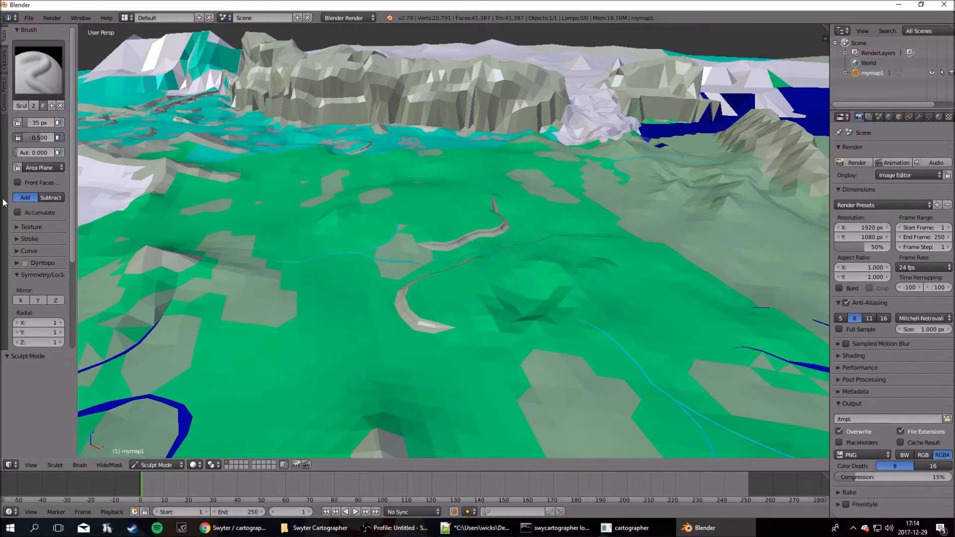
pyautogui.moveTo(25, 137); pyautogui.dragTo(43, 138)
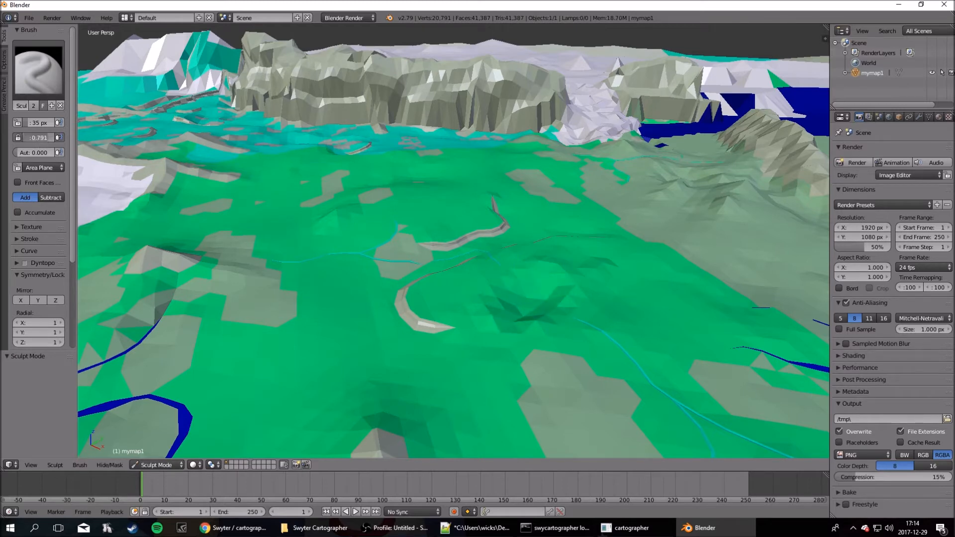
pyautogui.moveTo(475, 299); pyautogui.dragTo(487, 304)
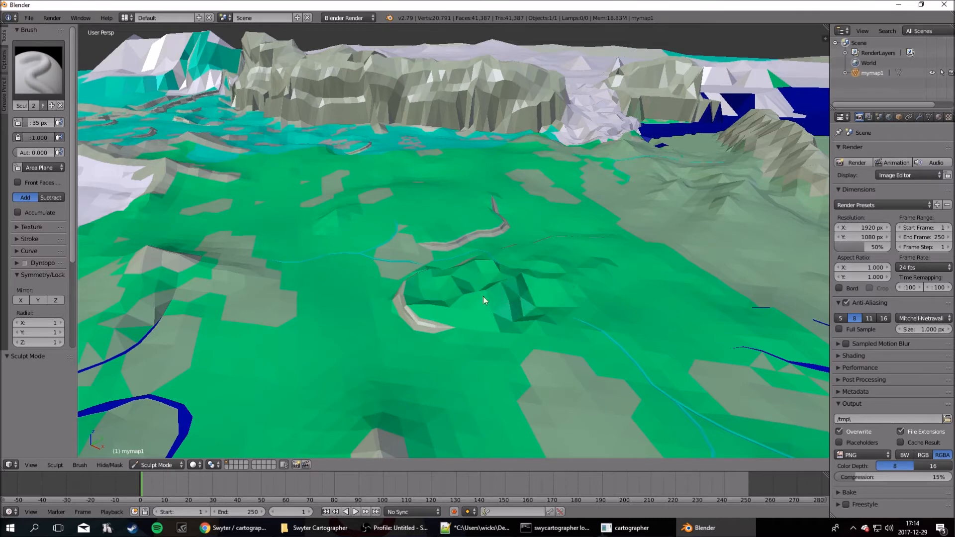
pyautogui.moveTo(484, 300); pyautogui.dragTo(589, 283)
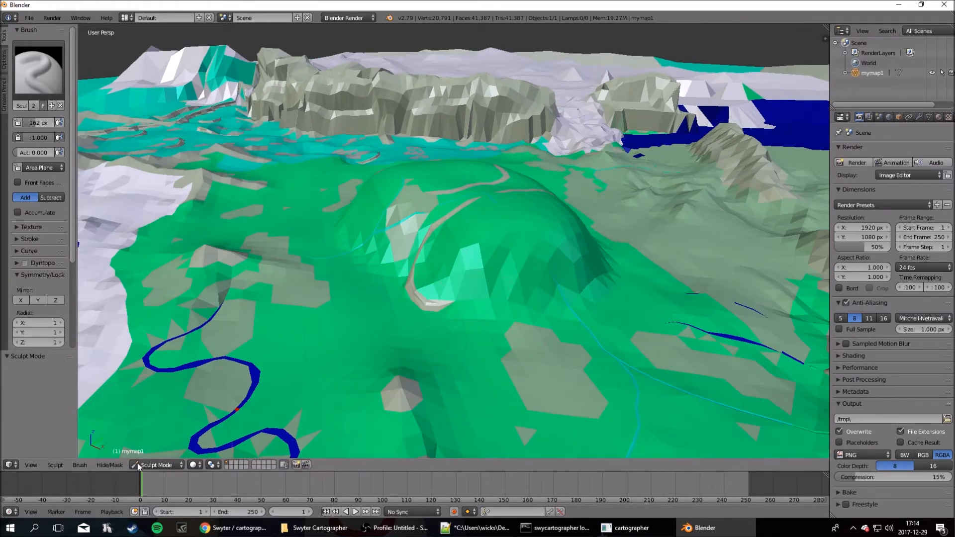
pyautogui.click(157, 464)
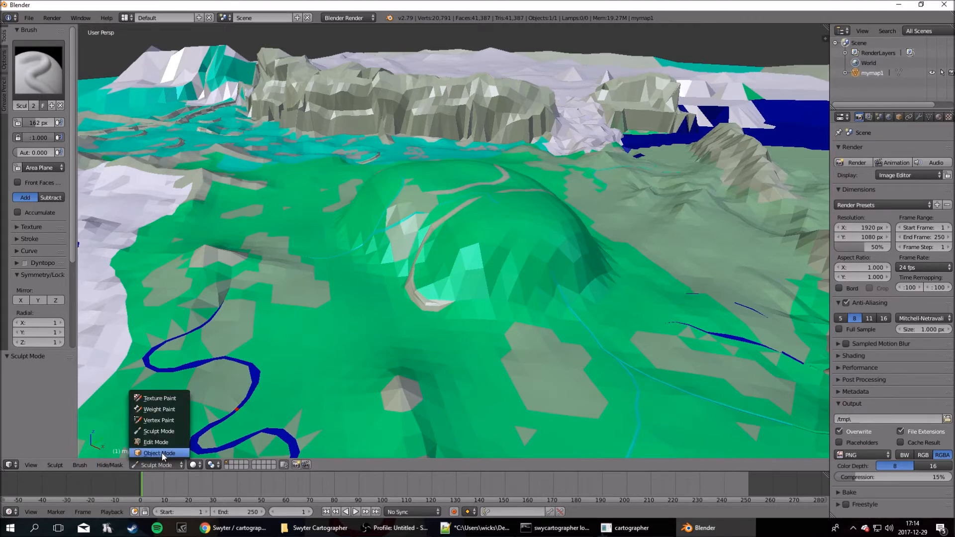
pyautogui.click(156, 441)
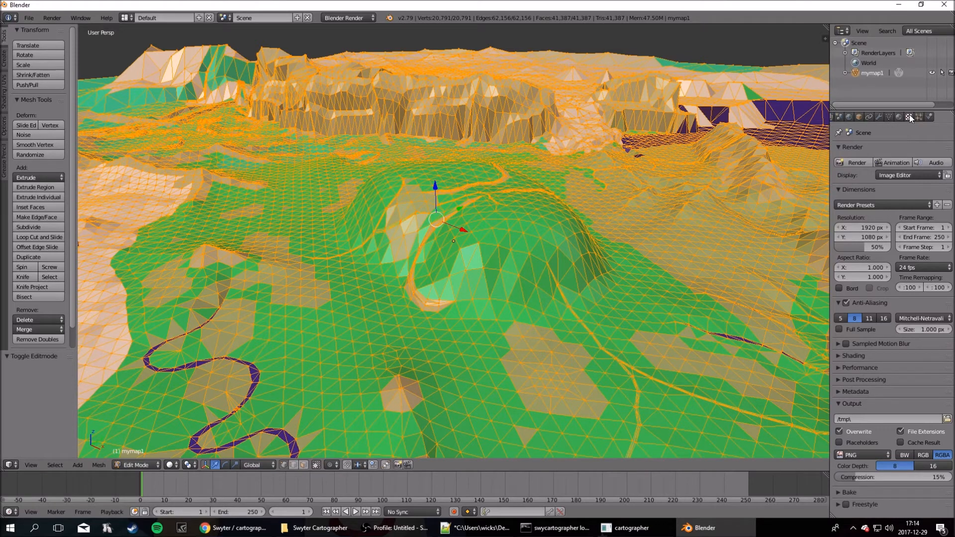
# Step: Assign the snow material to the hill and its surrounding faces
pyautogui.click(910, 117)
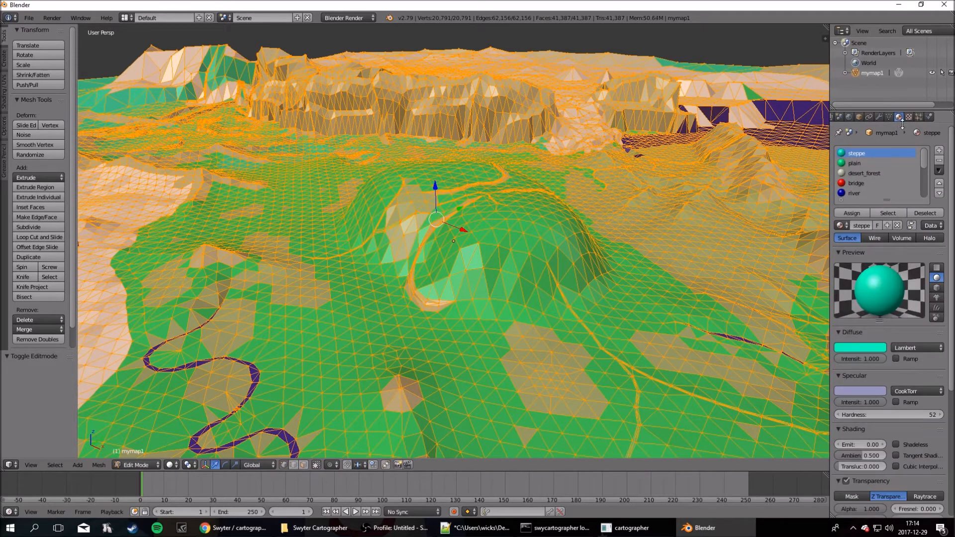
pyautogui.moveTo(640, 216)
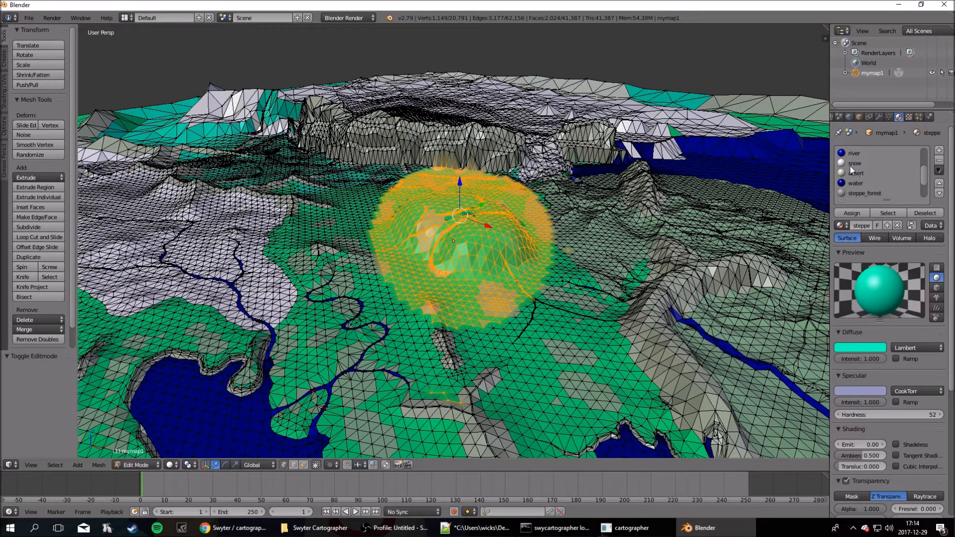
pyautogui.click(858, 163)
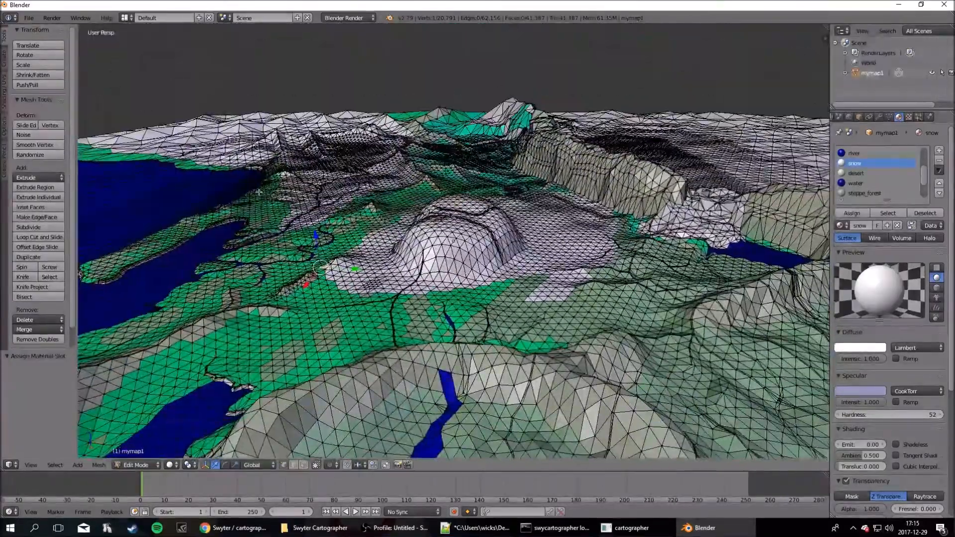
pyautogui.click(28, 16)
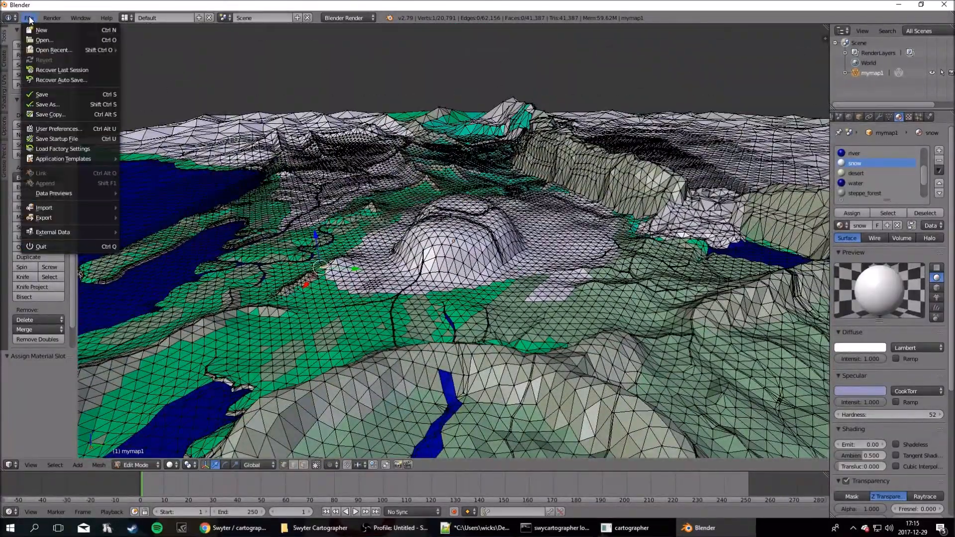
pyautogui.moveTo(60, 98)
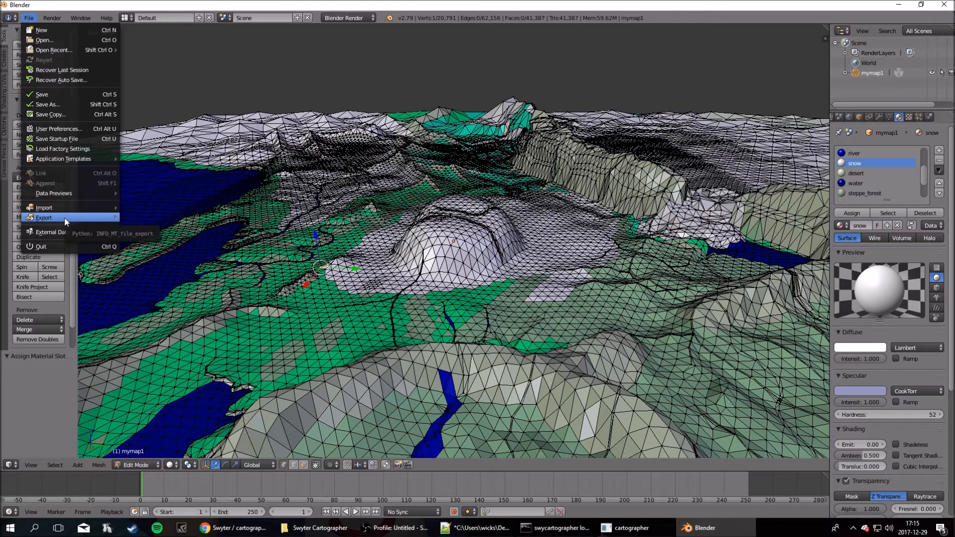
# Step: Export the map from Blender as myeditedmap1.obj into Calradia Wavefront, keeping vertex order
pyautogui.click(44, 217)
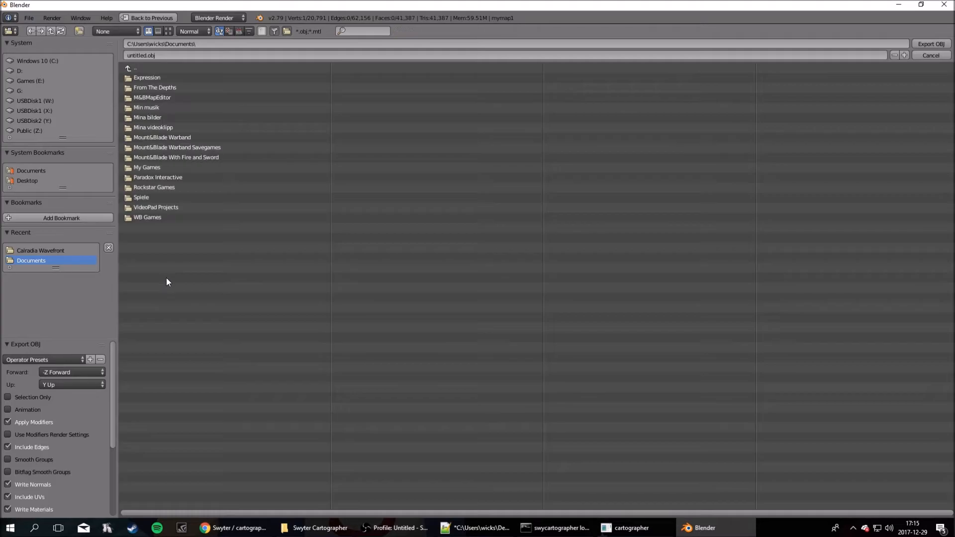
pyautogui.click(40, 250)
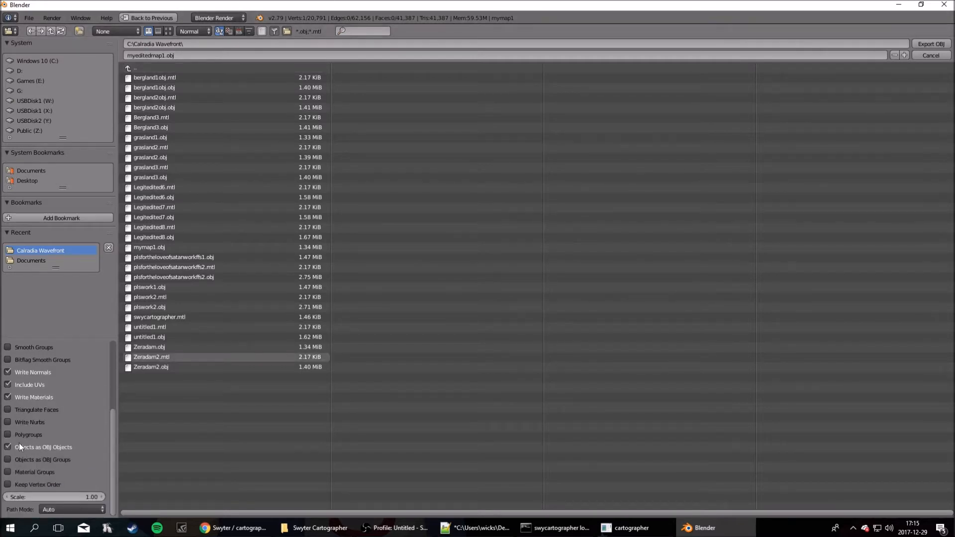
pyautogui.moveTo(10, 484)
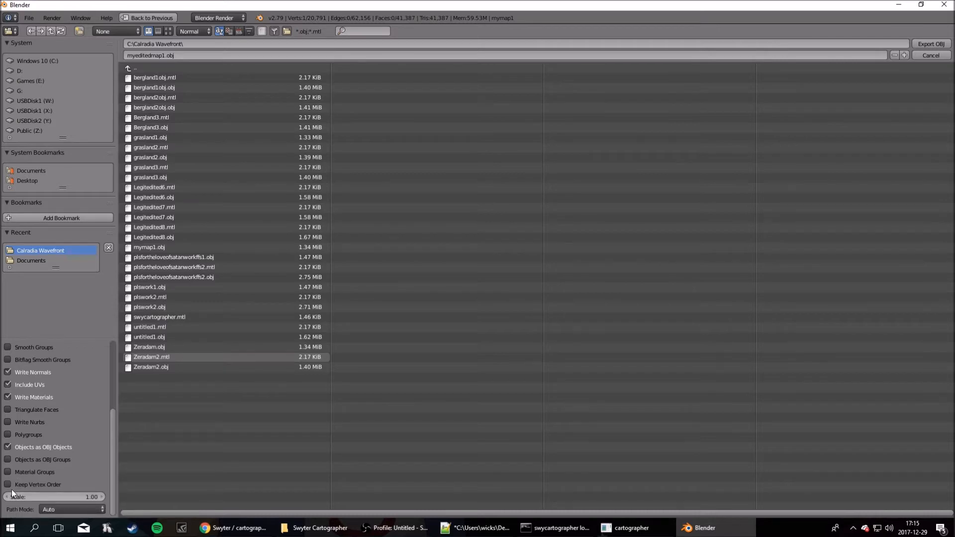
pyautogui.moveTo(10, 474)
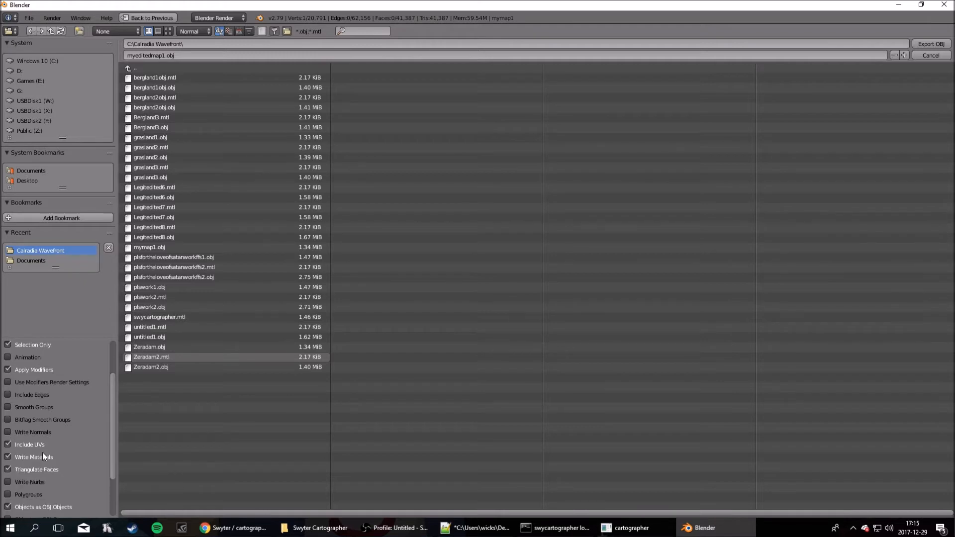
pyautogui.scroll(-3)
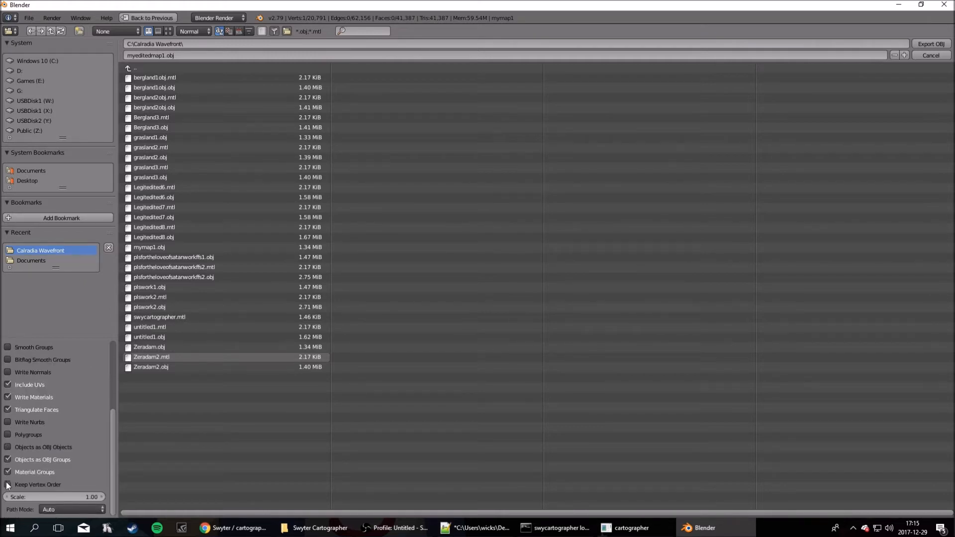
pyautogui.click(8, 483)
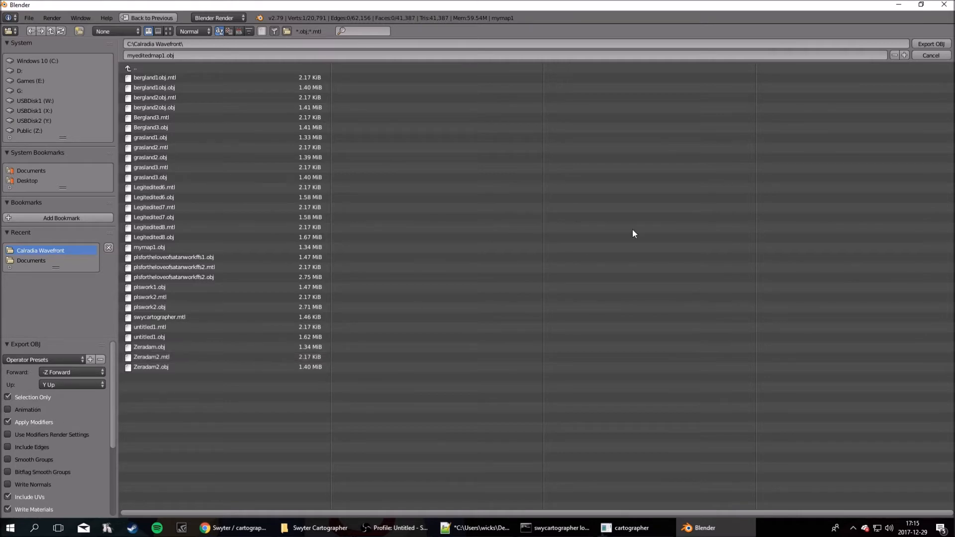
pyautogui.moveTo(929, 43)
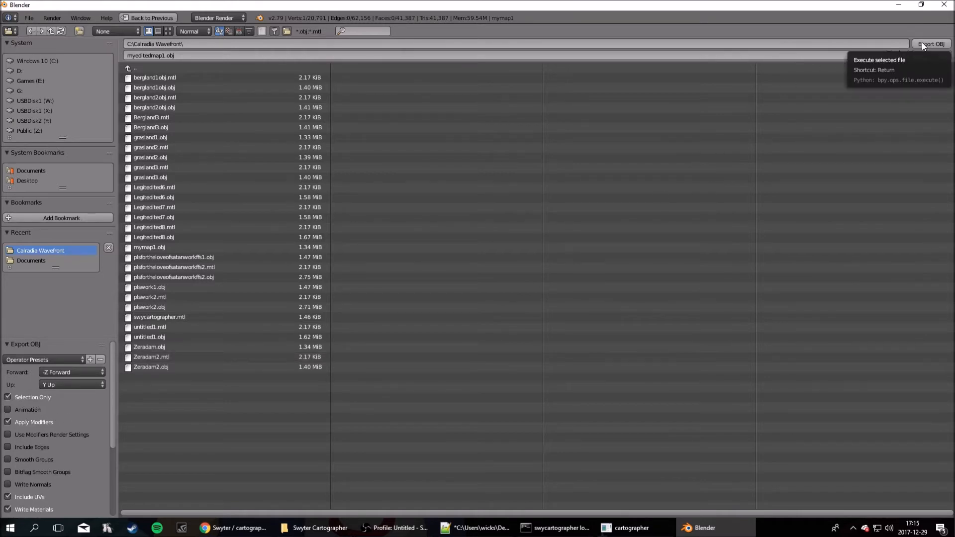
pyautogui.click(929, 44)
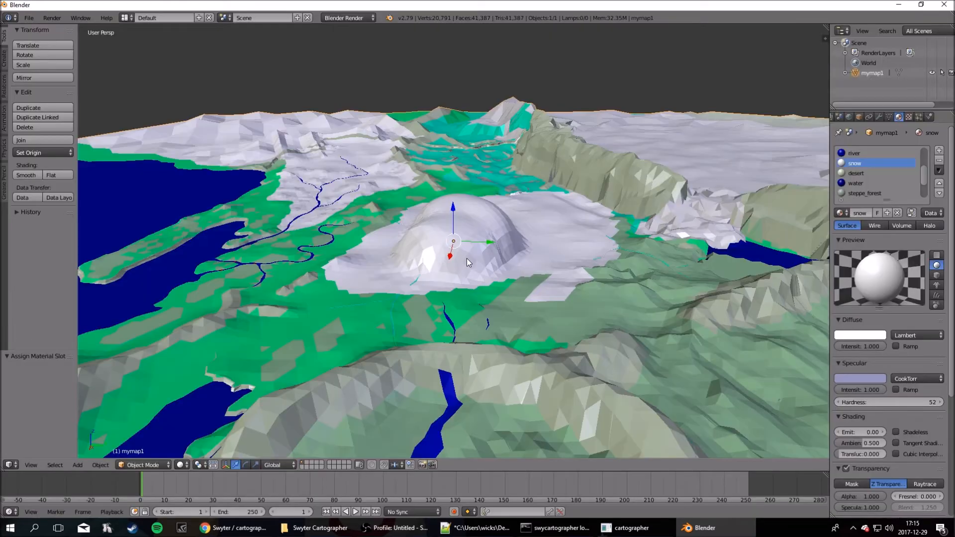
# Step: Import myeditedmap1.obj into Cartographer to show the snowy hill near Veluca
pyautogui.click(630, 527)
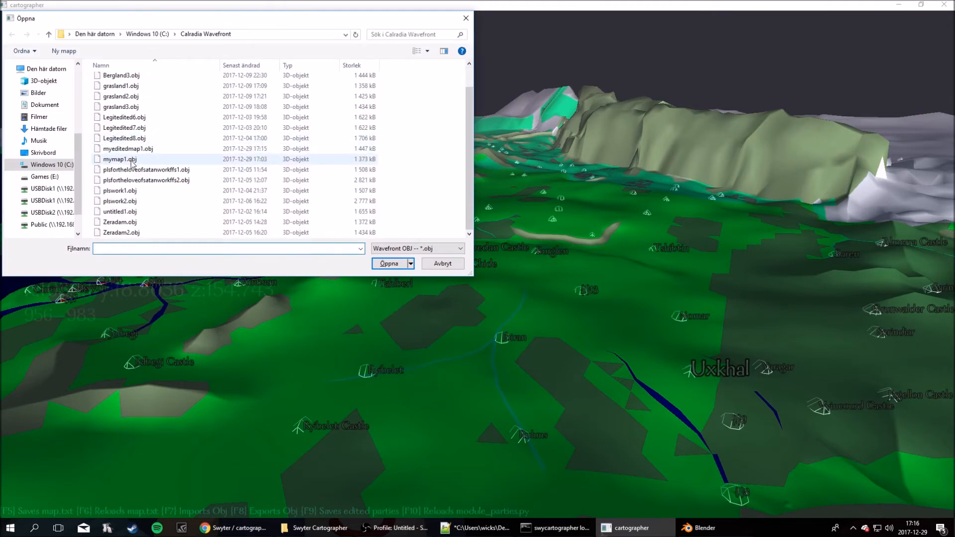
pyautogui.click(387, 263)
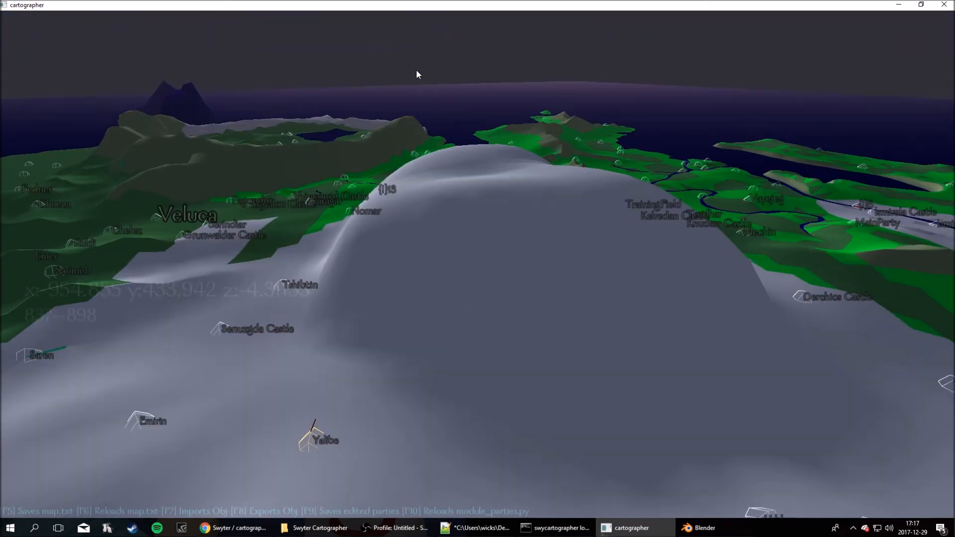
pyautogui.moveTo(385, 97)
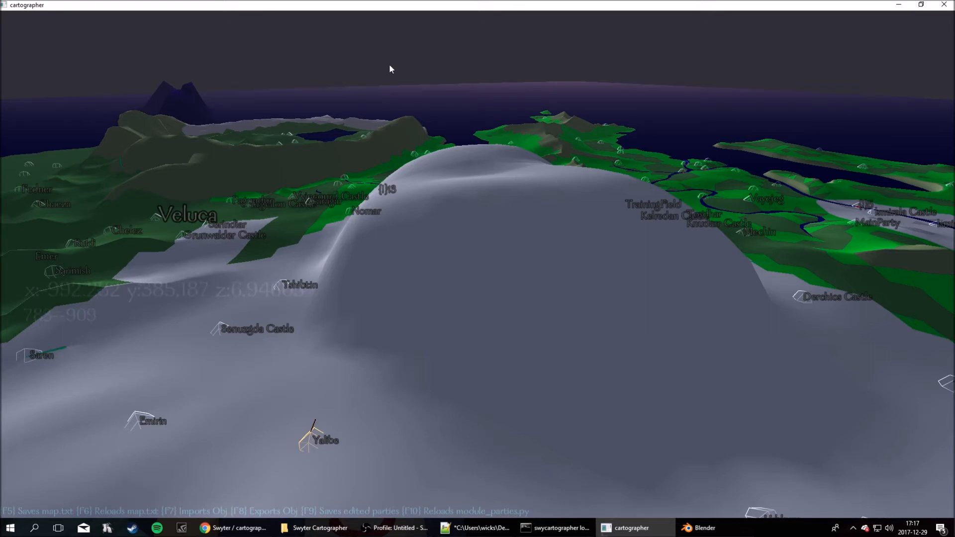
pyautogui.moveTo(411, 110)
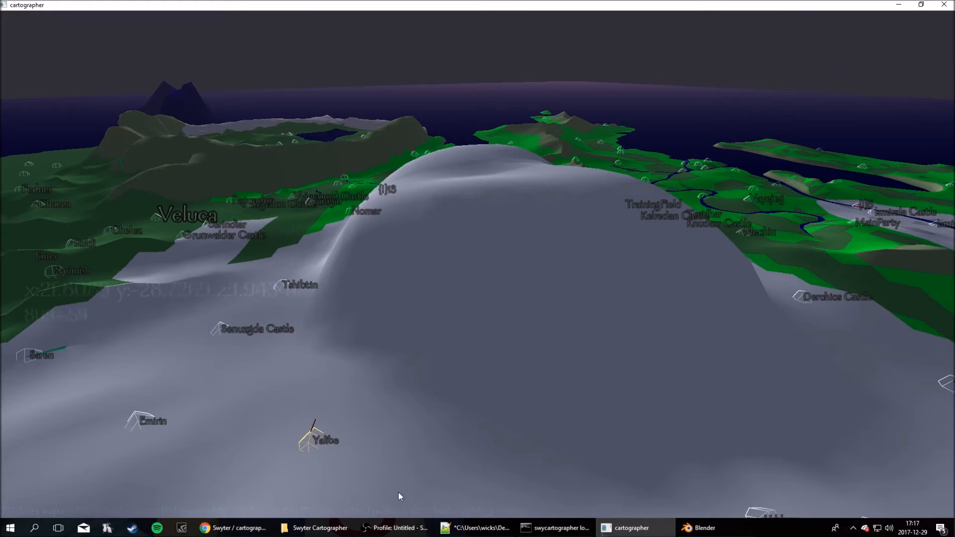
# Step: Run build_module.bat from the C:\modsys\Module_system 1.171 folder
pyautogui.click(33, 527)
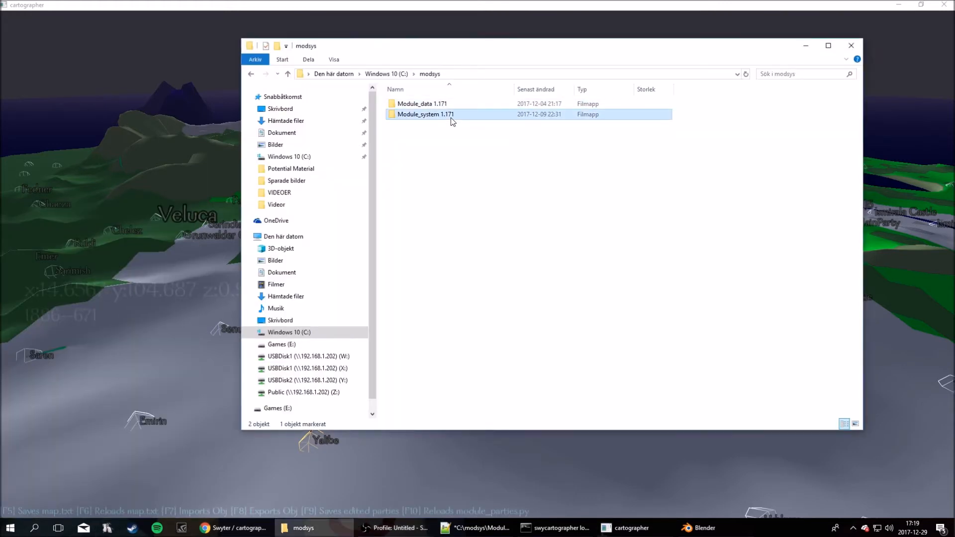
pyautogui.doubleClick(425, 114)
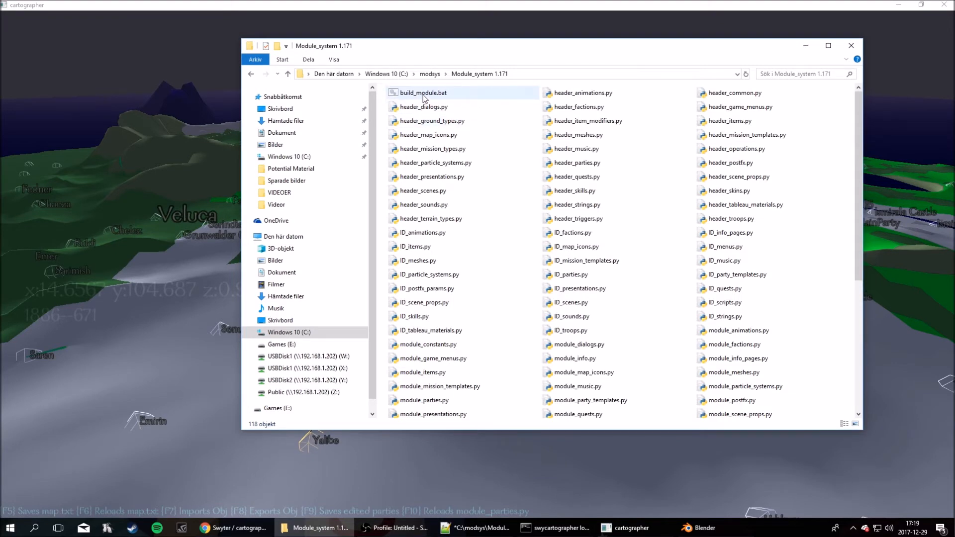
pyautogui.doubleClick(421, 92)
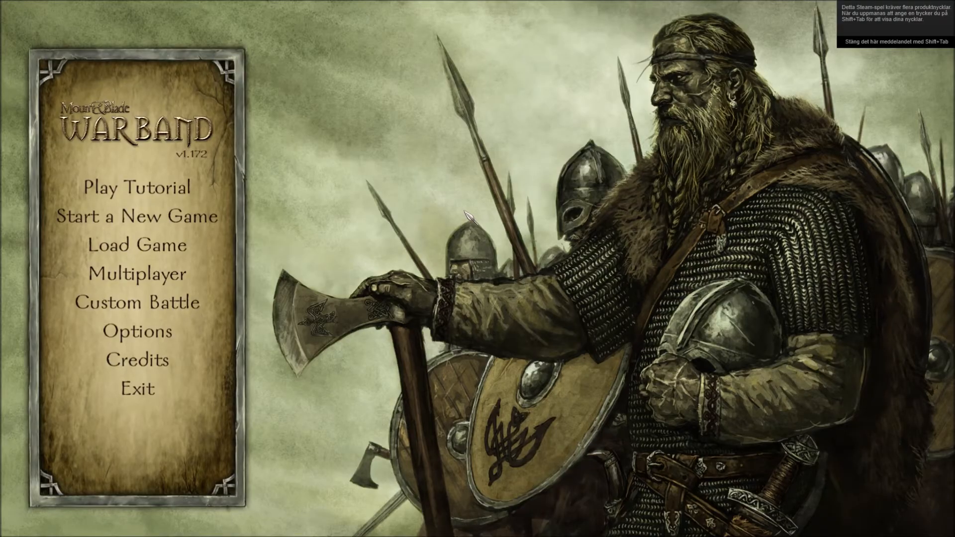
pyautogui.moveTo(153, 217)
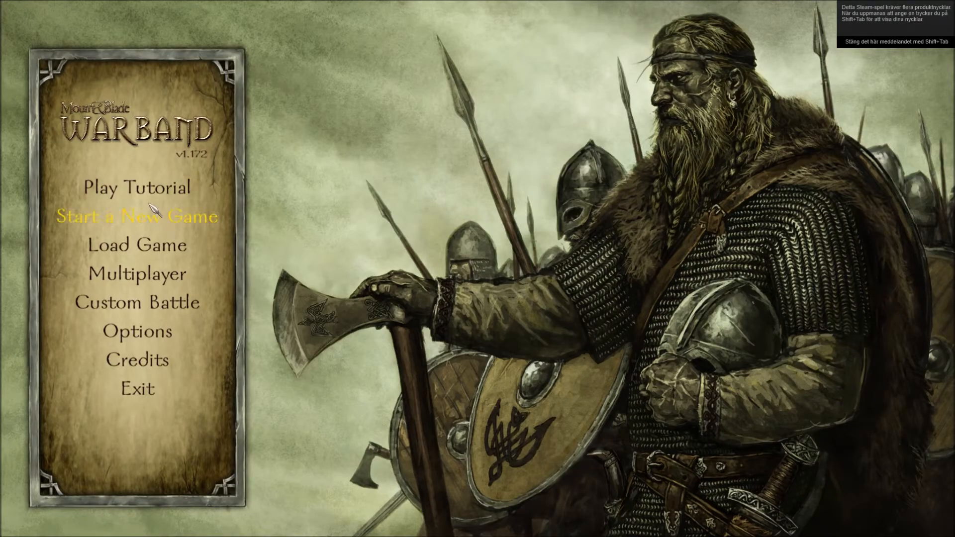
# Step: Start a new Warband game and dismiss the RGL error about positioning Main Party
pyautogui.click(135, 217)
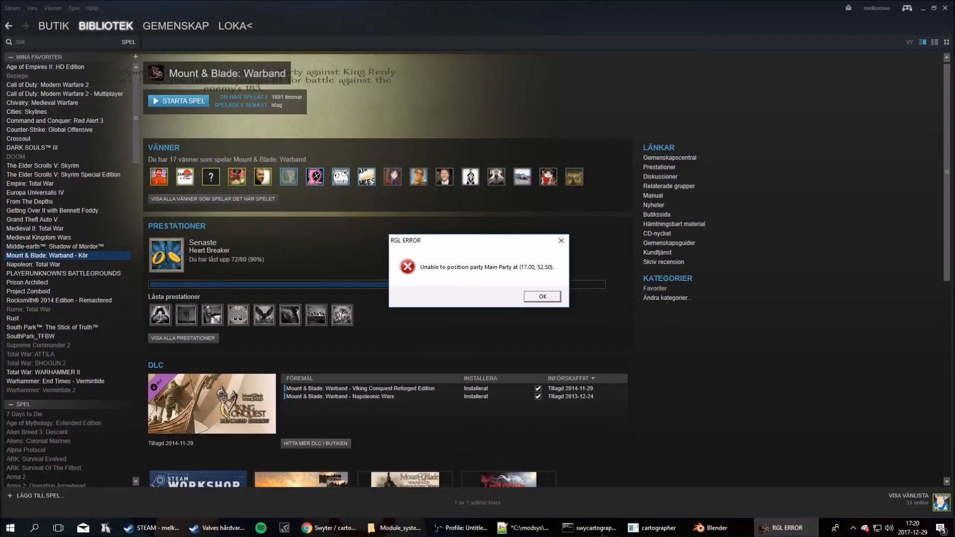
pyautogui.moveTo(489, 278)
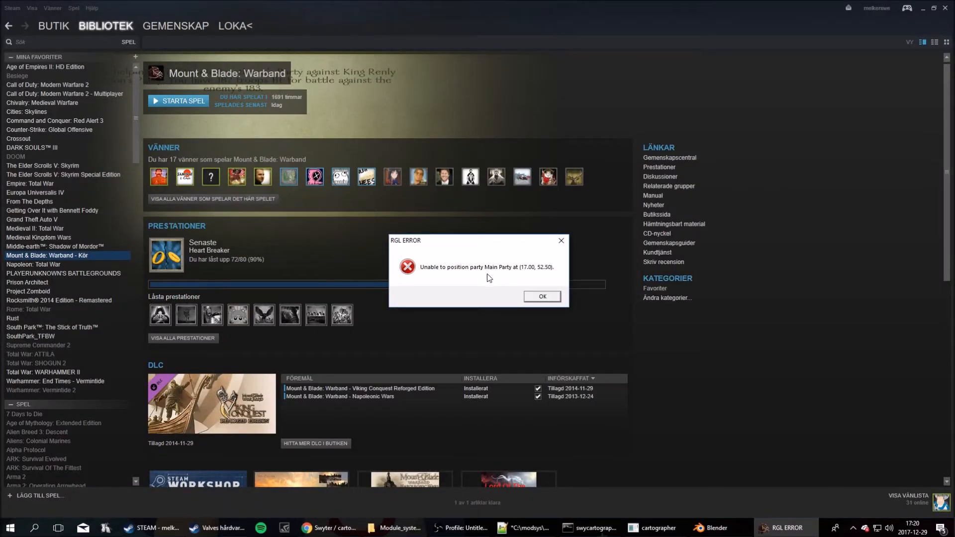
pyautogui.moveTo(452, 276)
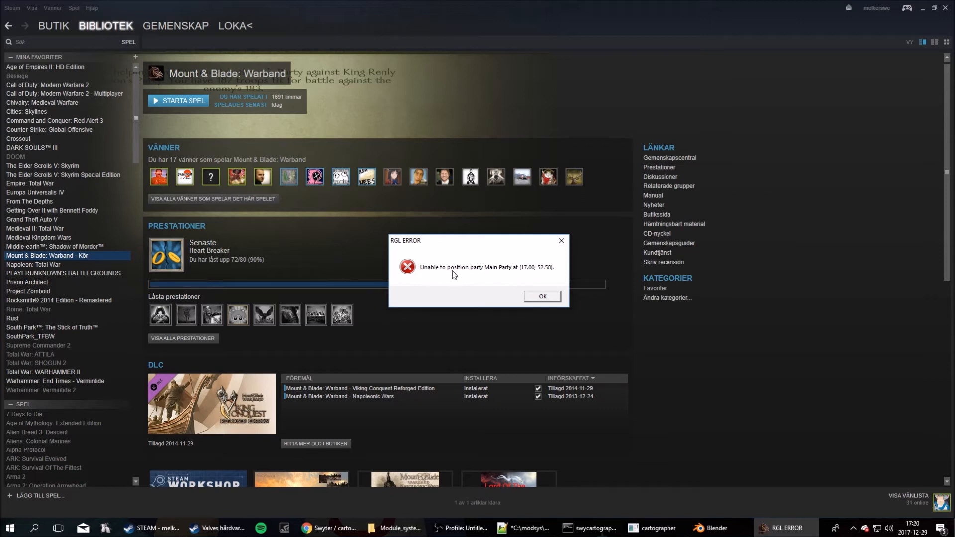
pyautogui.moveTo(548, 272)
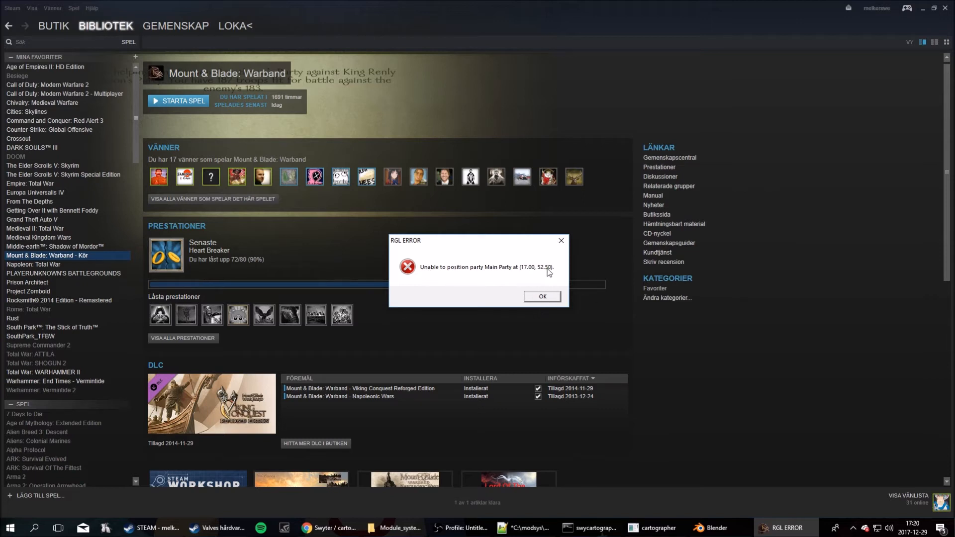
pyautogui.click(540, 296)
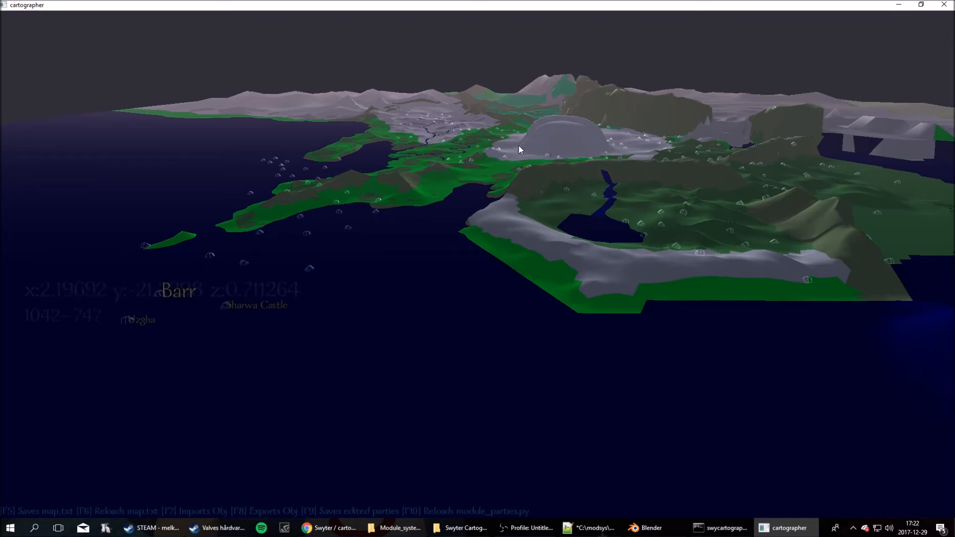
# Step: Re-import the edited map mesh with F7, then return to the Swyter Cartographer folder window
pyautogui.press('f7')
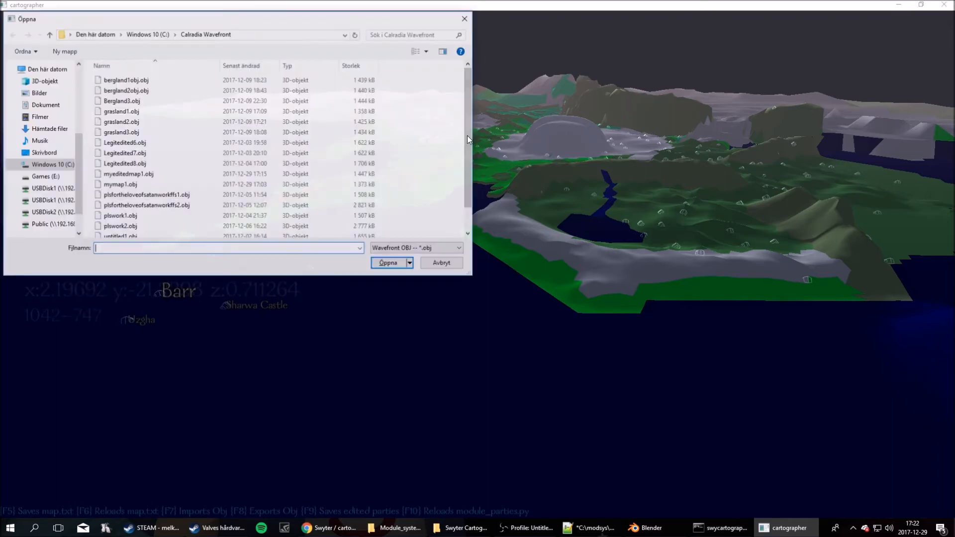
pyautogui.click(128, 173)
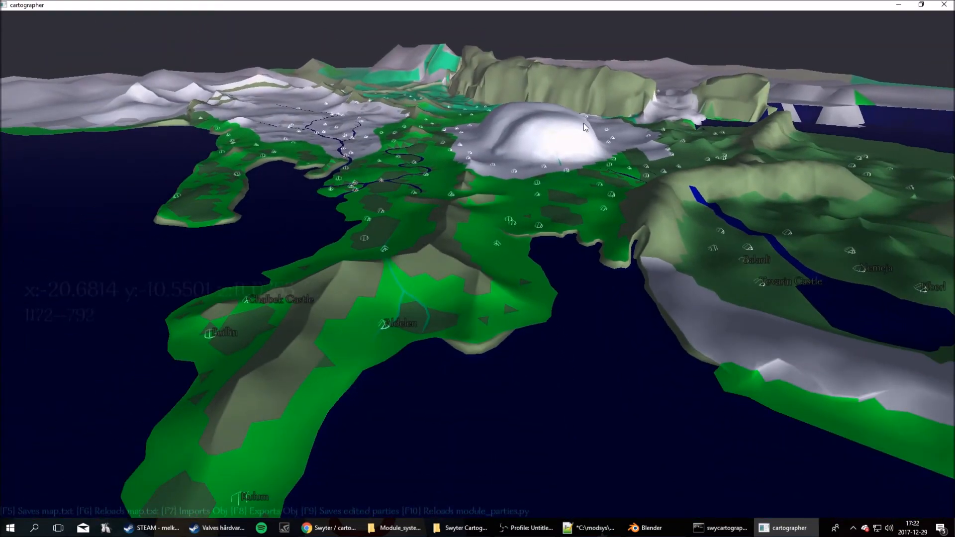
pyautogui.moveTo(578, 128)
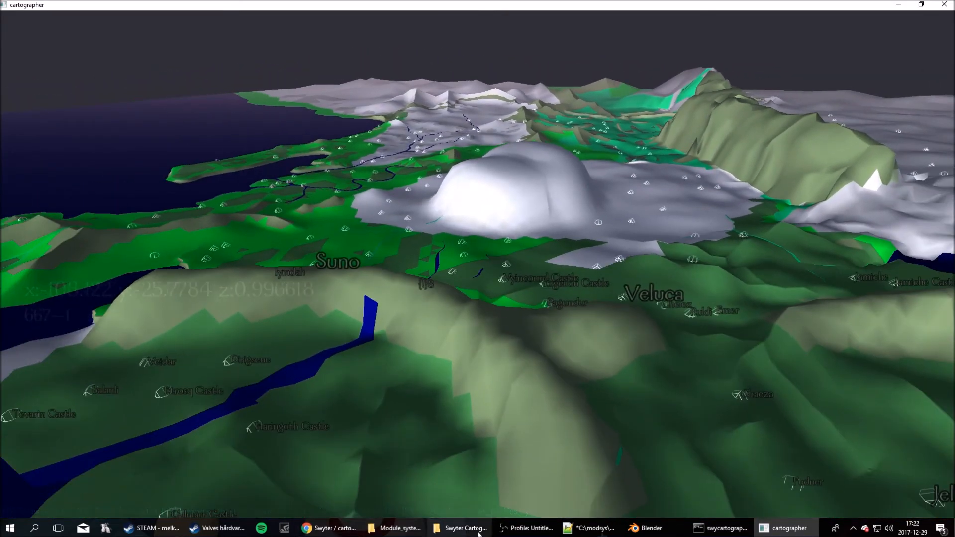
pyautogui.click(463, 528)
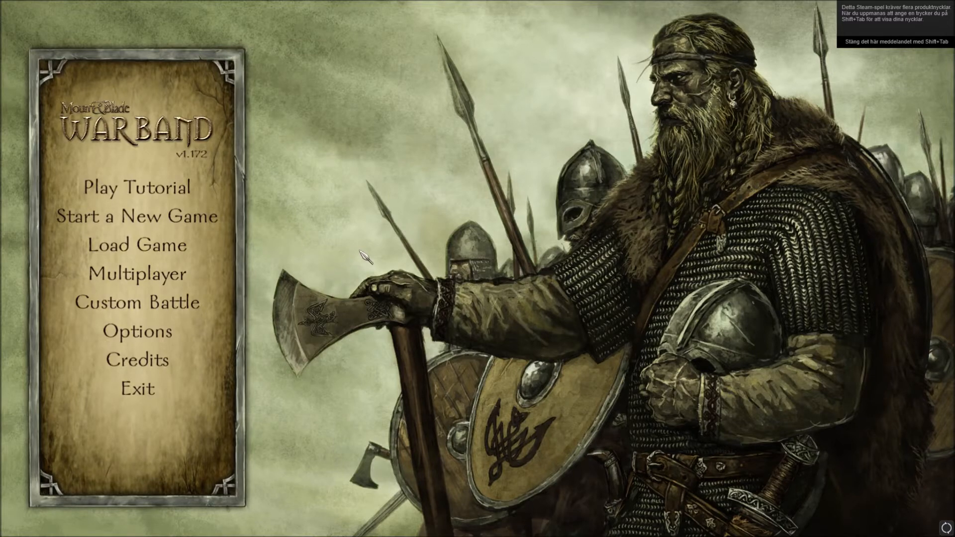
pyautogui.moveTo(136, 216)
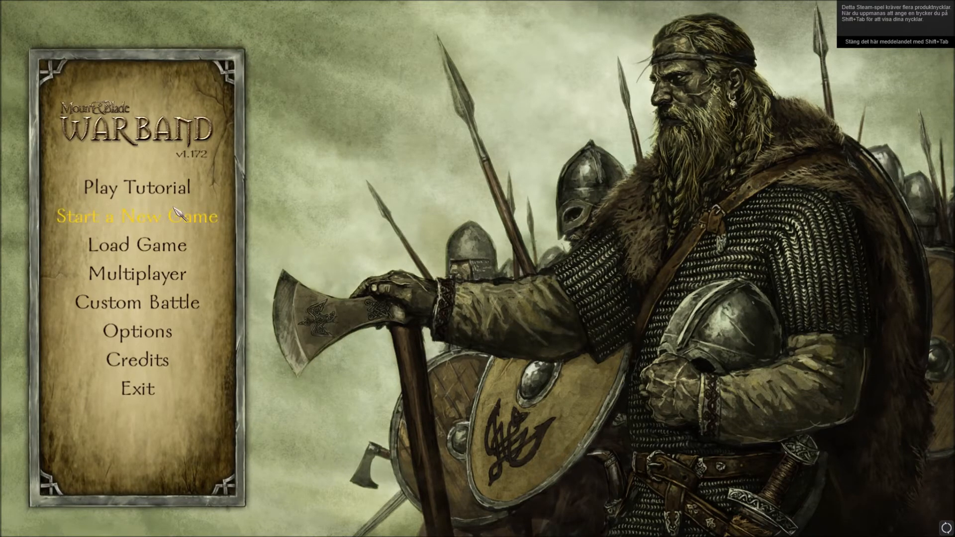
# Step: Create a male character, spend the remaining skill points, and continue past the intro story
pyautogui.click(136, 217)
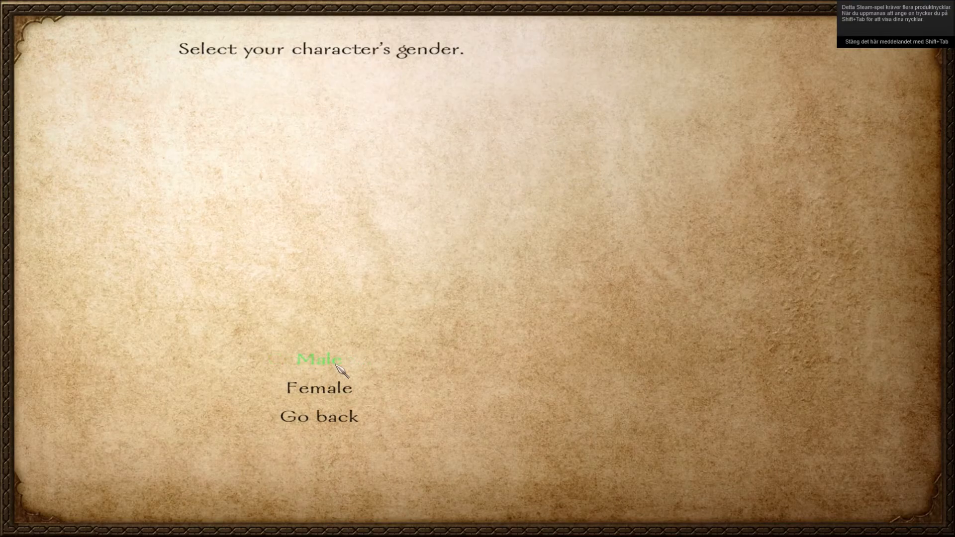
pyautogui.click(318, 359)
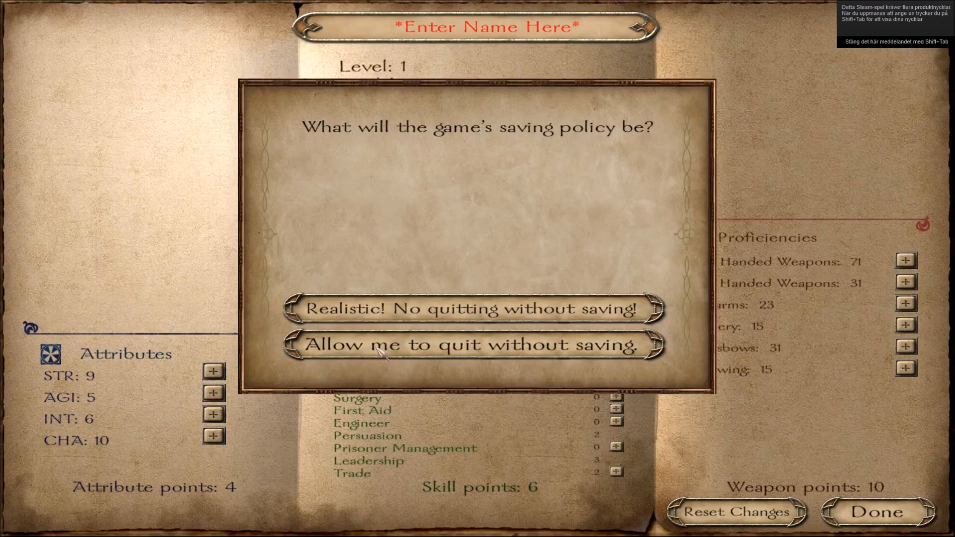
pyautogui.click(472, 344)
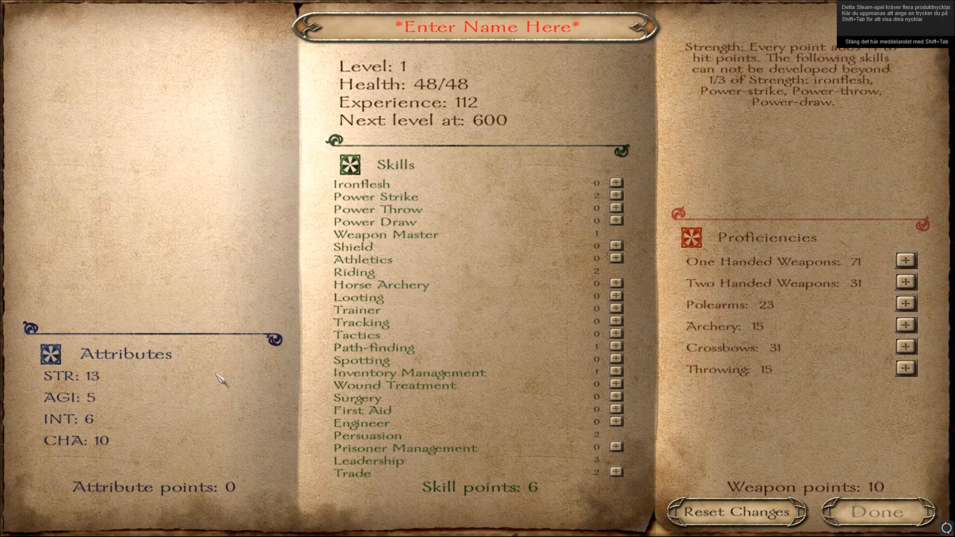
pyautogui.click(615, 182)
pyautogui.write('dwdw')
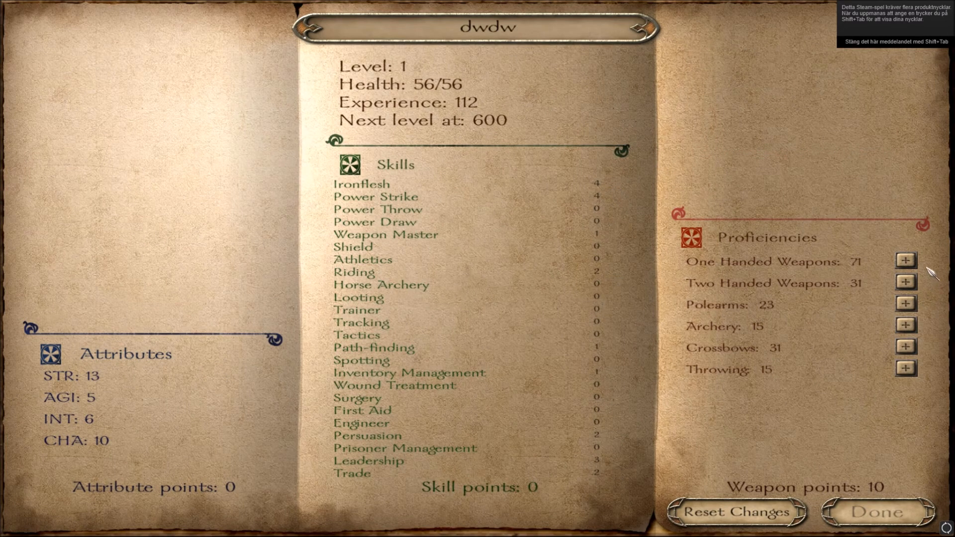
pyautogui.click(904, 261)
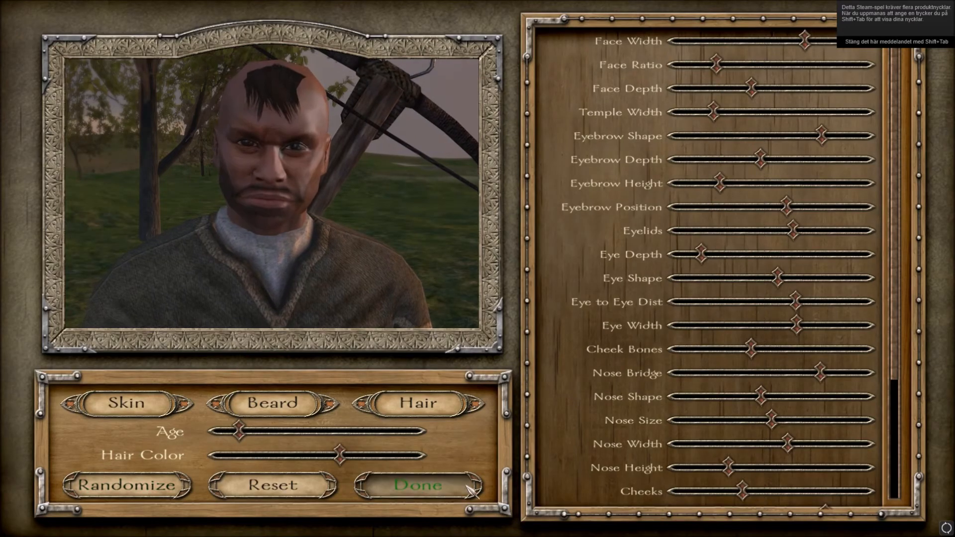
pyautogui.click(417, 485)
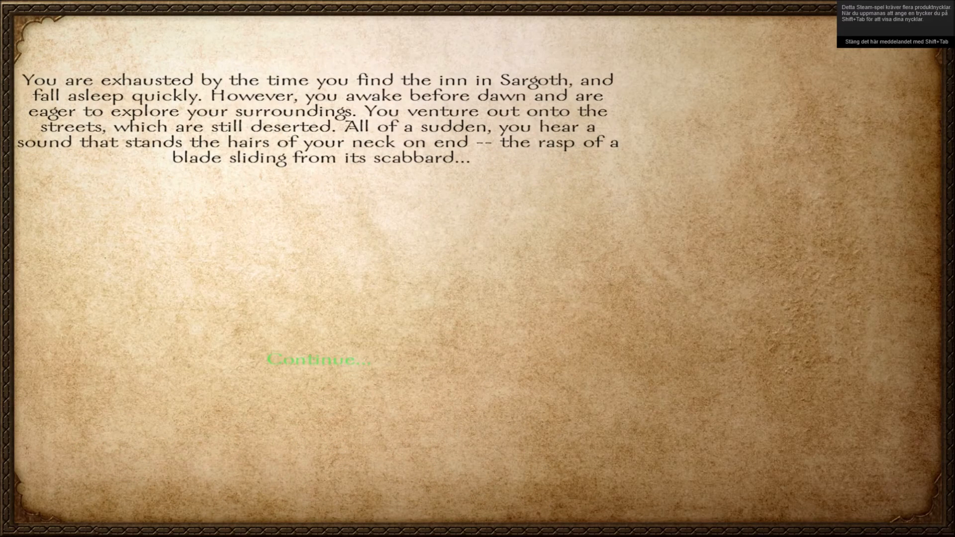
pyautogui.click(318, 358)
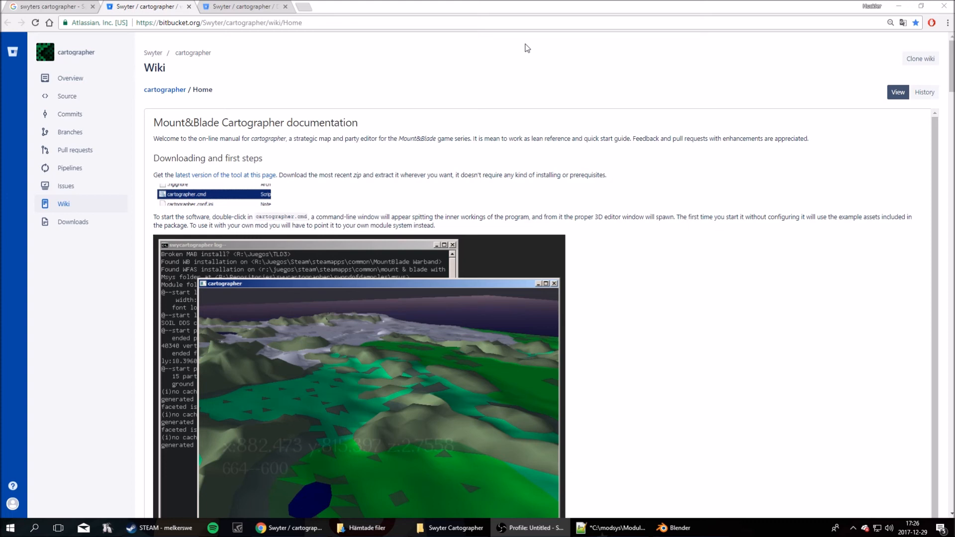
pyautogui.scroll(-3)
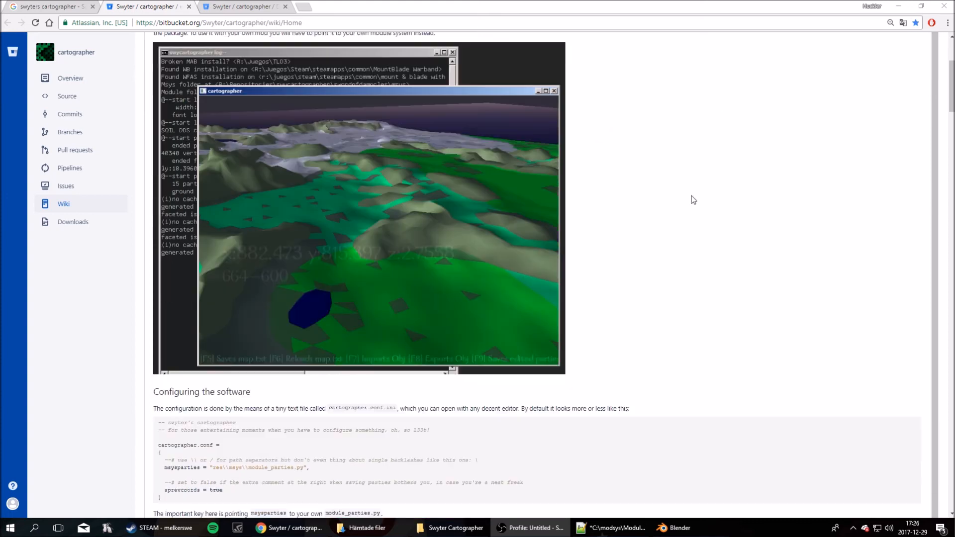
pyautogui.scroll(-3)
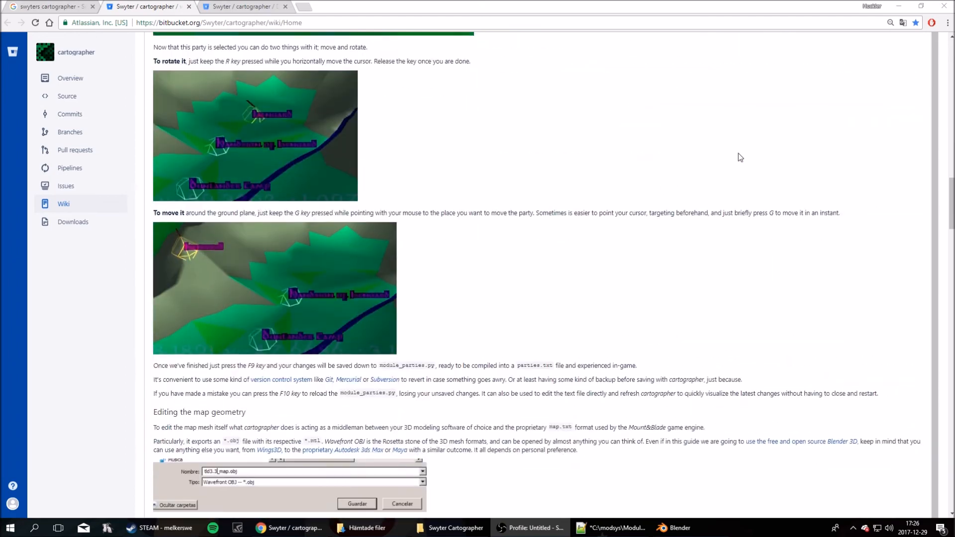
pyautogui.scroll(-3)
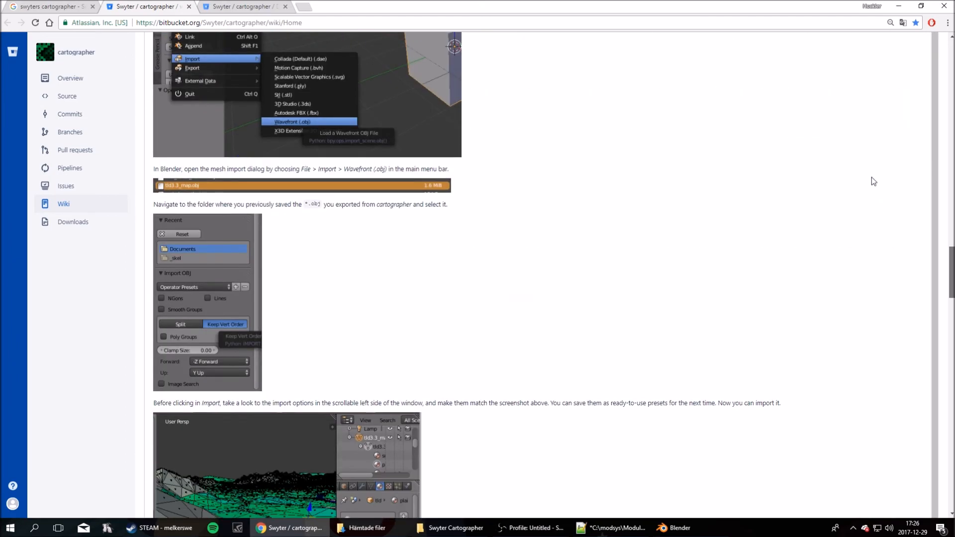
pyautogui.scroll(3)
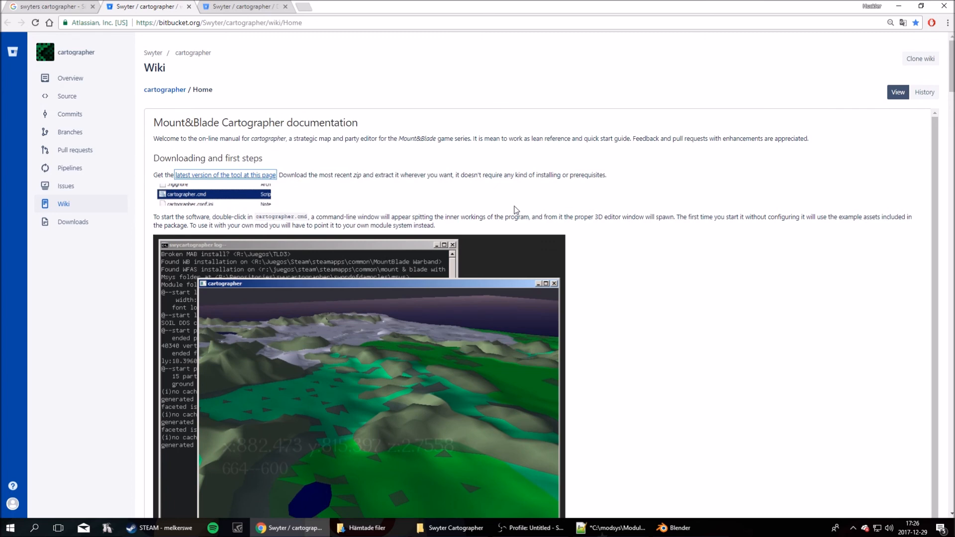
pyautogui.moveTo(261, 109)
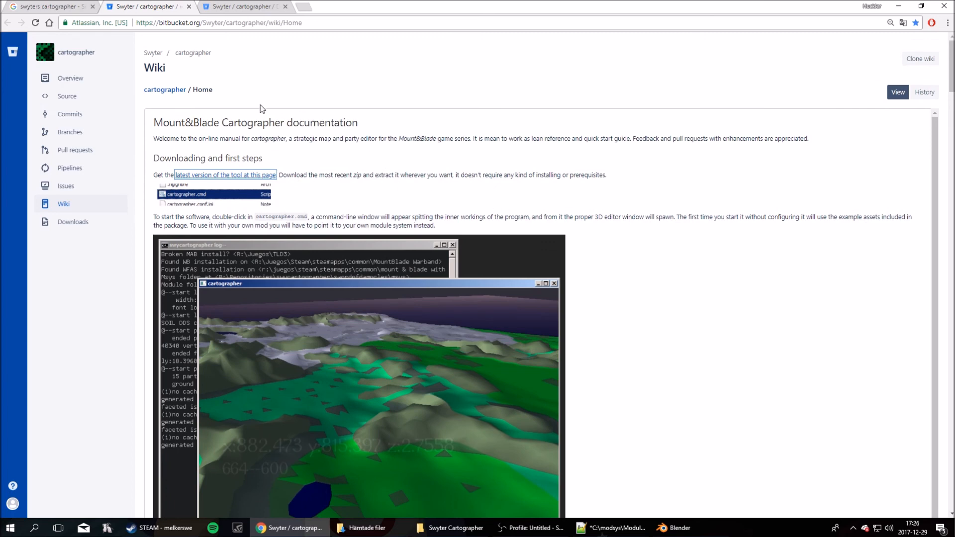